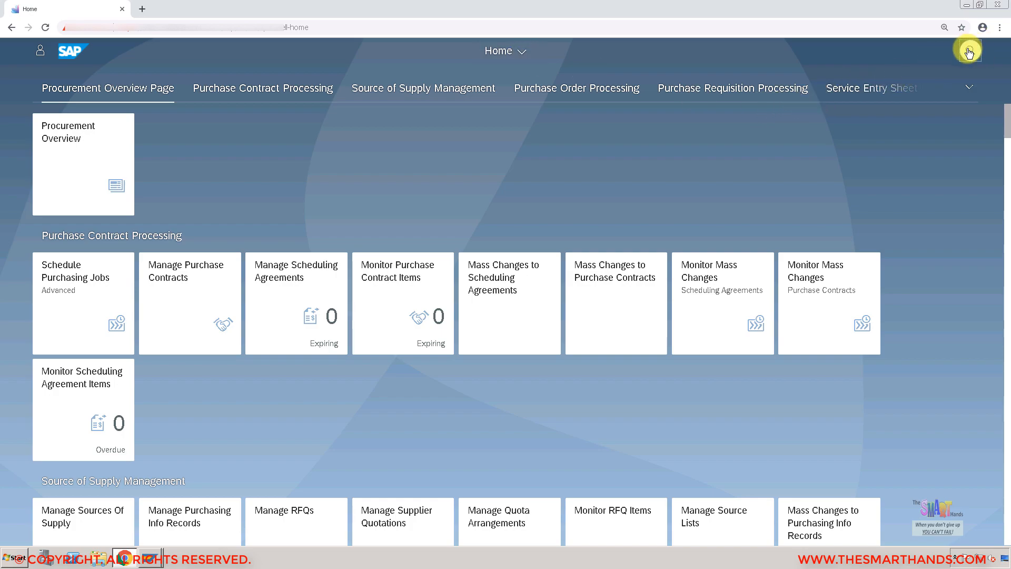
Search the launchpad for 'material' with the search scope limited to Apps
{"action": "left_click", "coordinate": [968, 51]}
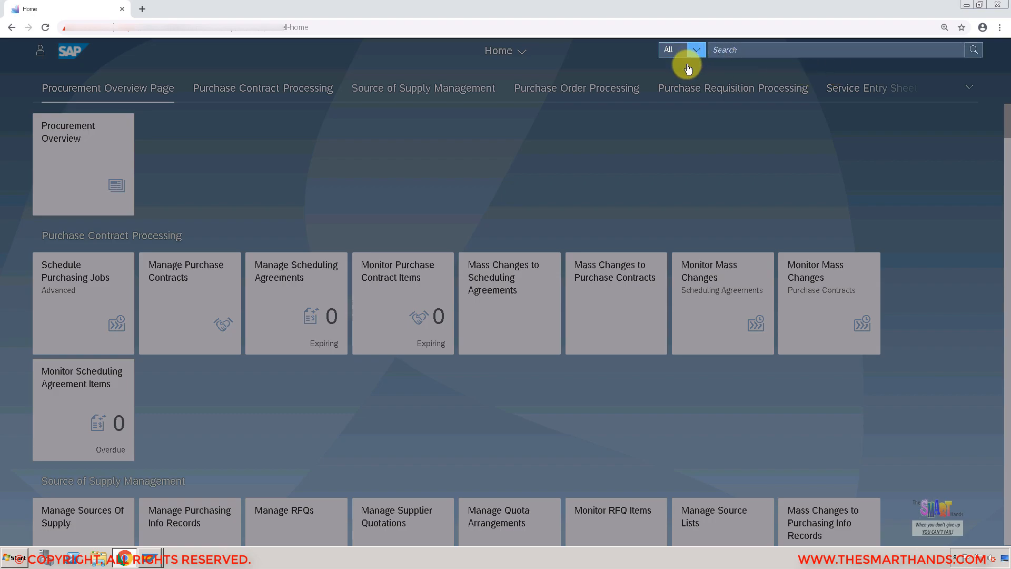
{"action": "left_click", "coordinate": [681, 49]}
{"action": "type", "text": "m"}
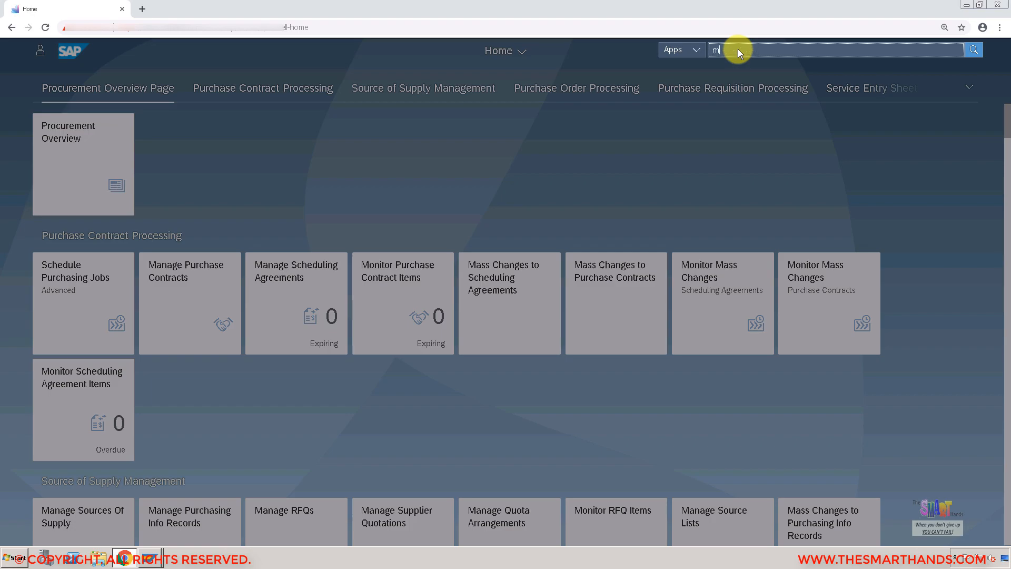
{"action": "type", "text": "aterial"}
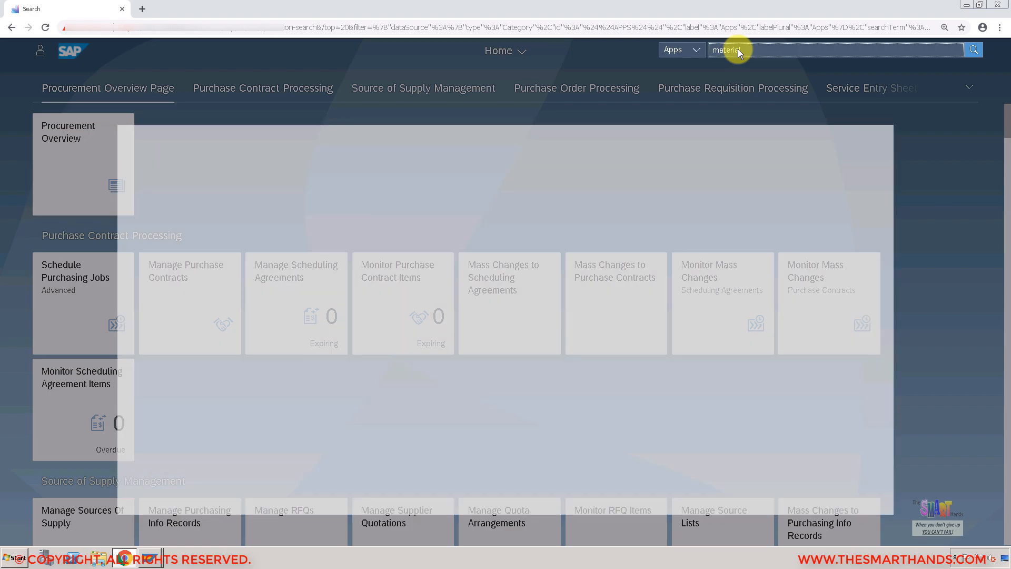
Submit the 'material' app search to list the eight matching app tiles
{"action": "key", "text": "enter"}
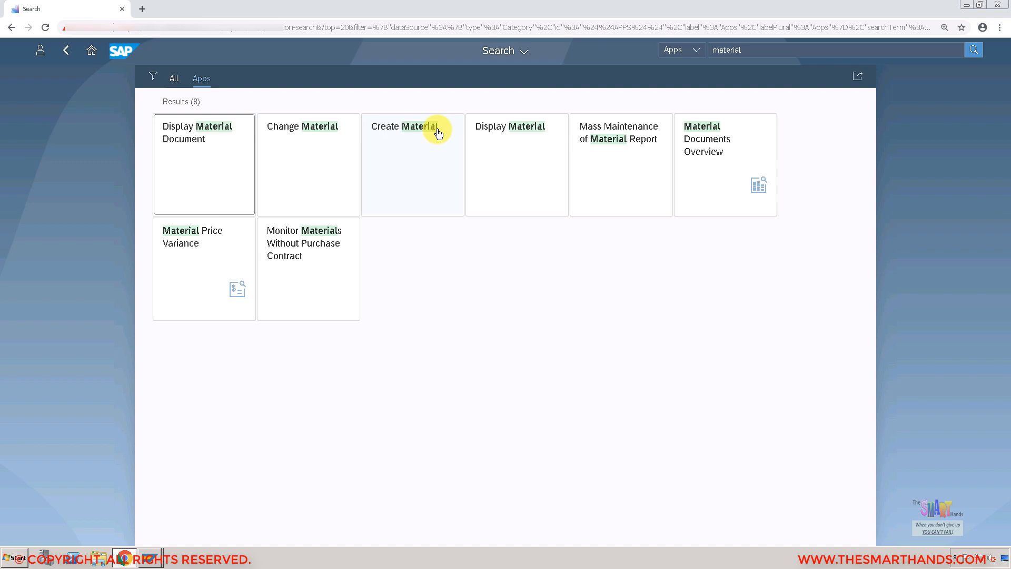
{"action": "mouse_move", "coordinate": [512, 151]}
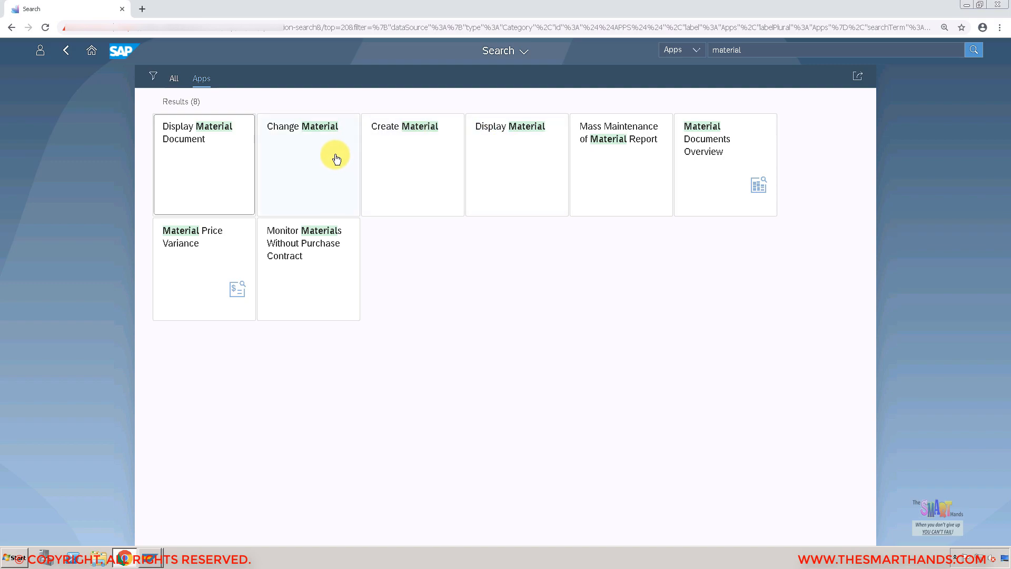
{"action": "mouse_move", "coordinate": [420, 168]}
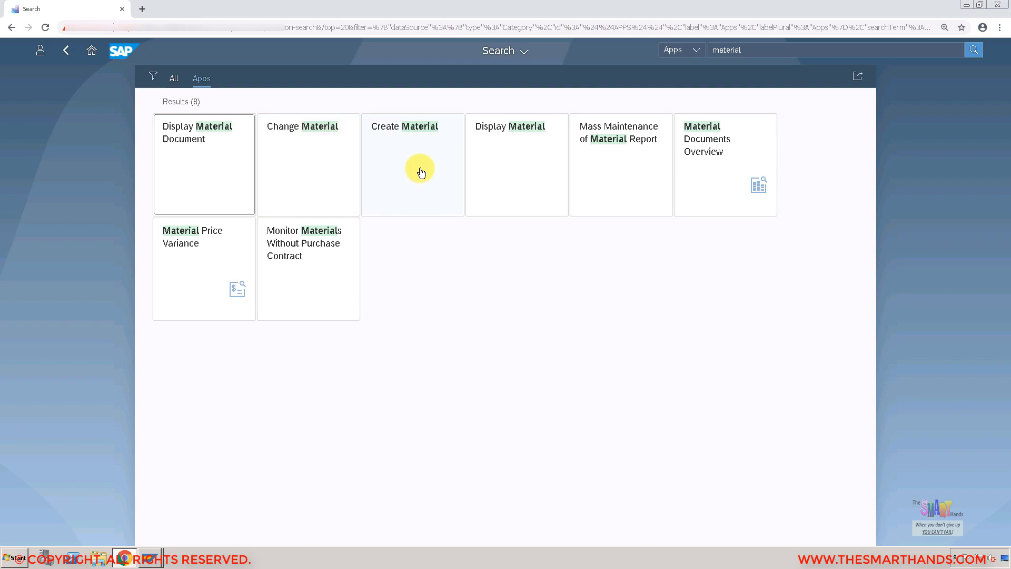
{"action": "mouse_move", "coordinate": [423, 265]}
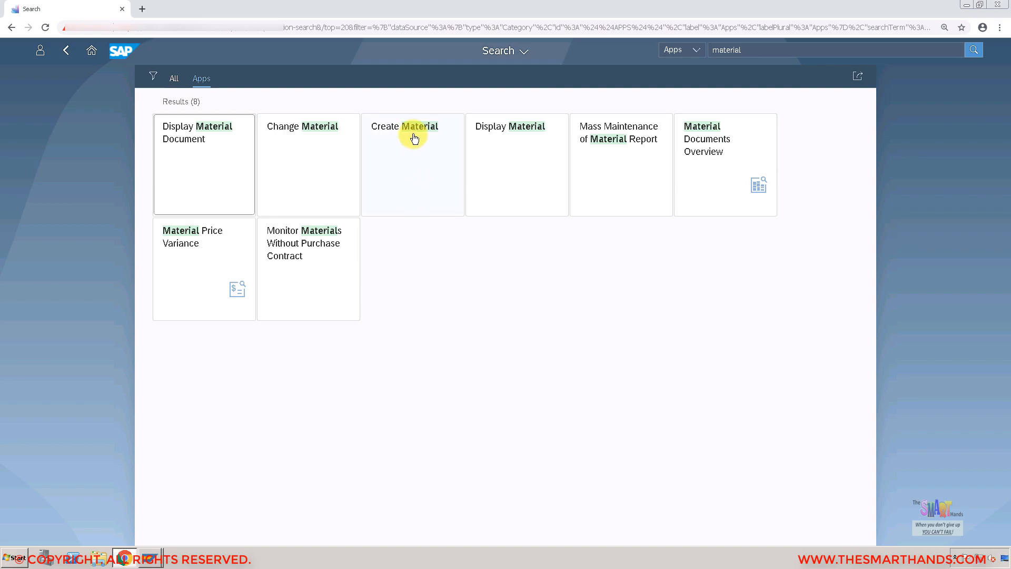
Launch Create Material and Change Material, then return to Create Material's initial screen
{"action": "left_click", "coordinate": [412, 135]}
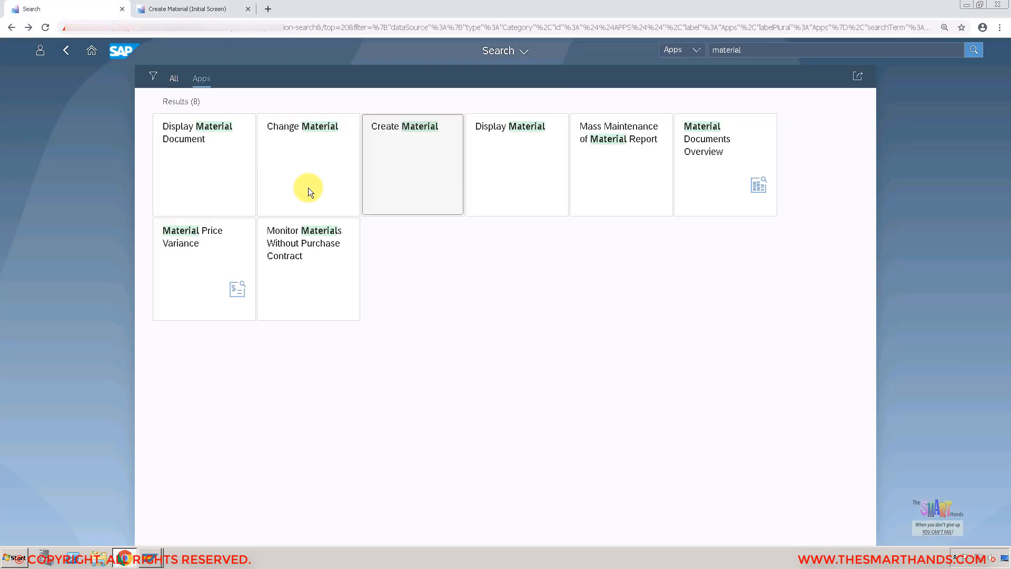
{"action": "left_click", "coordinate": [308, 164]}
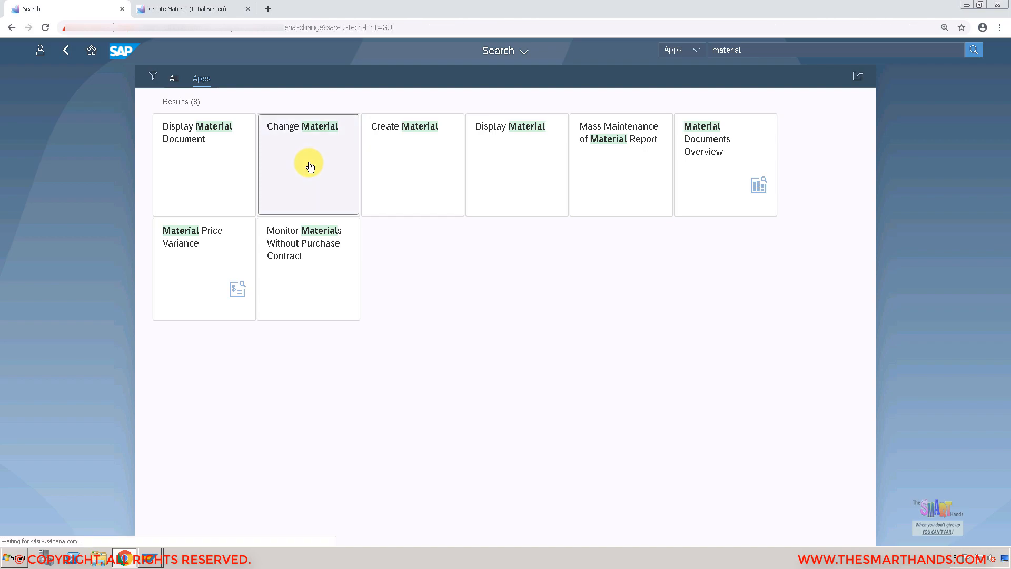
{"action": "left_click", "coordinate": [308, 164]}
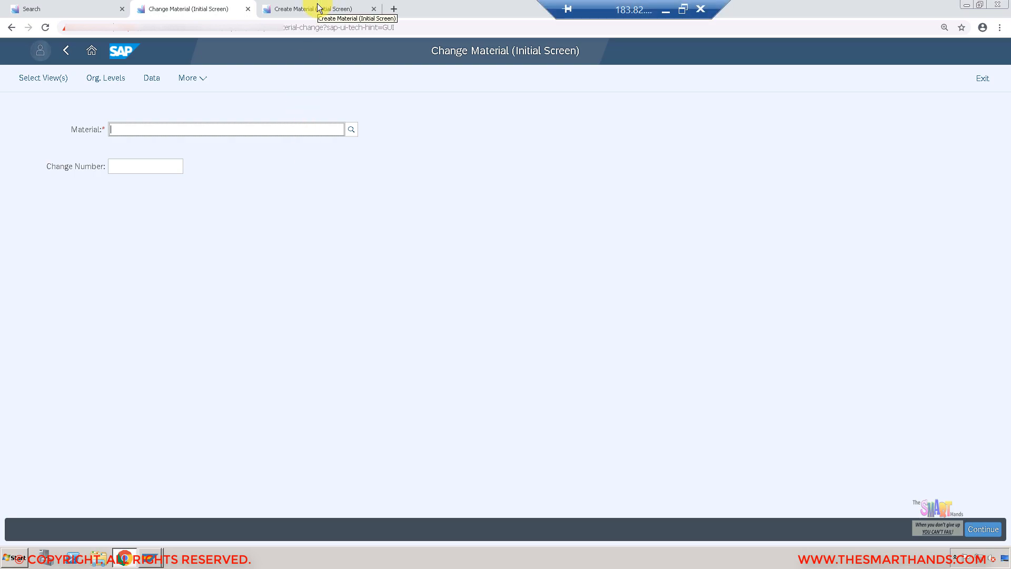
{"action": "left_click", "coordinate": [309, 8]}
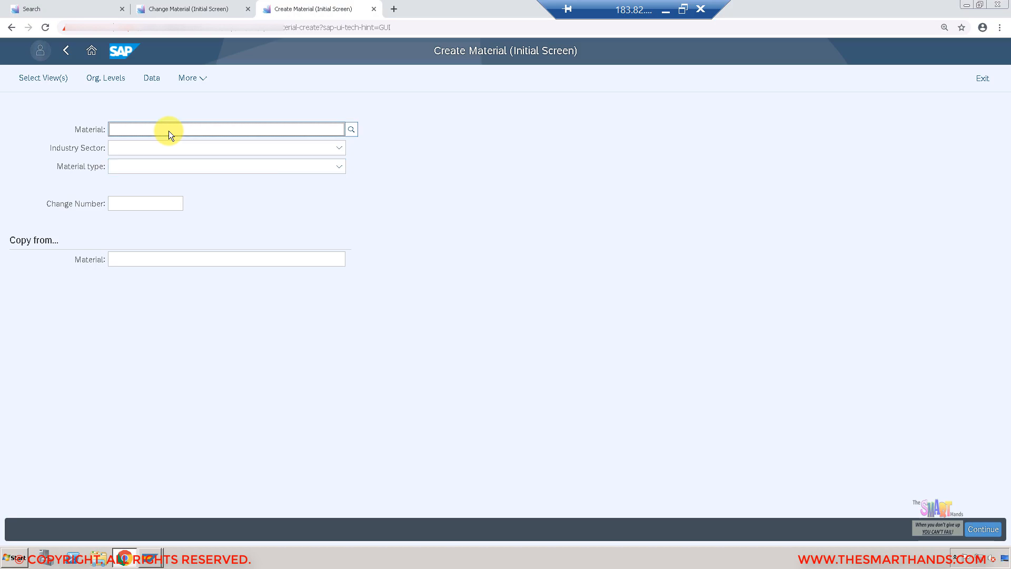
Type material number SHAFT123 on the Create Material initial screen
{"action": "left_click", "coordinate": [226, 129]}
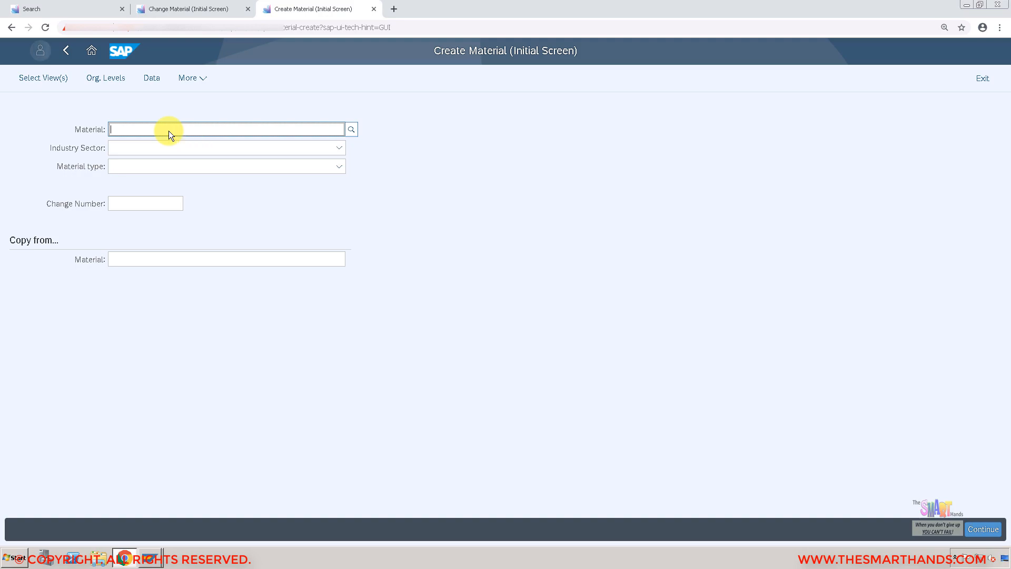
{"action": "type", "text": "SHAFT123"}
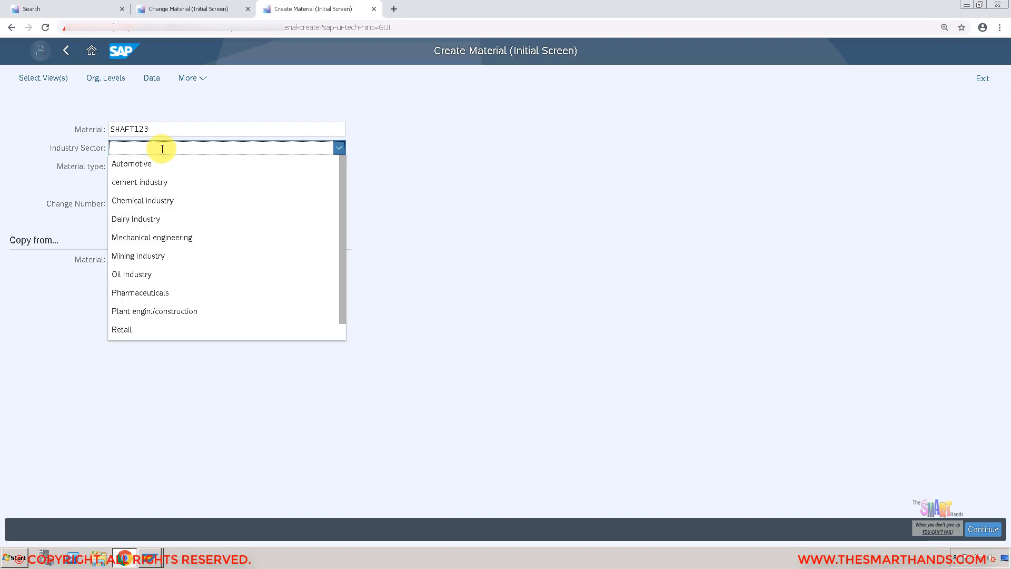
{"action": "mouse_move", "coordinate": [166, 237]}
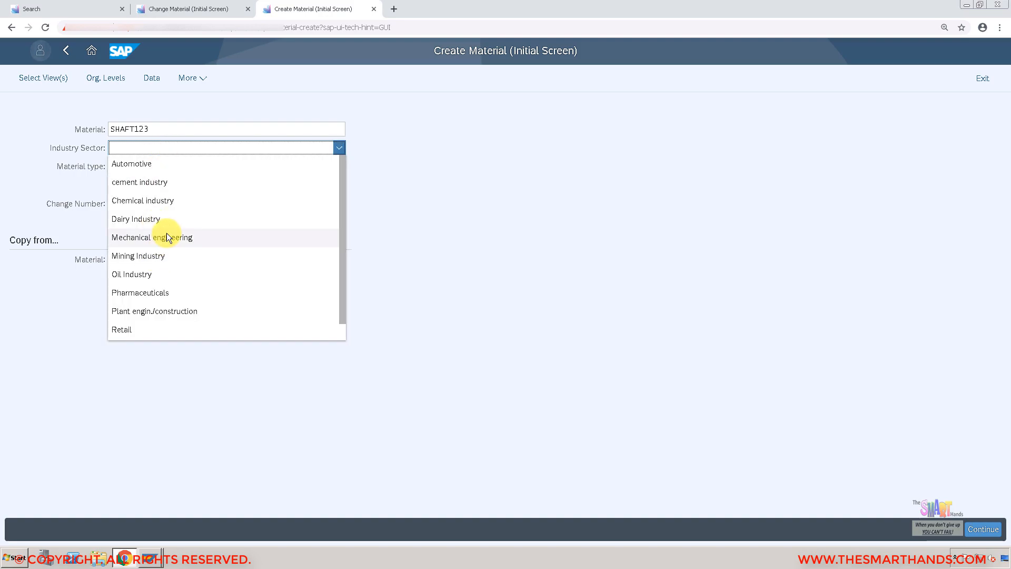
Set the industry sector to Mechanical engineering and pick the material type
{"action": "left_click", "coordinate": [152, 238]}
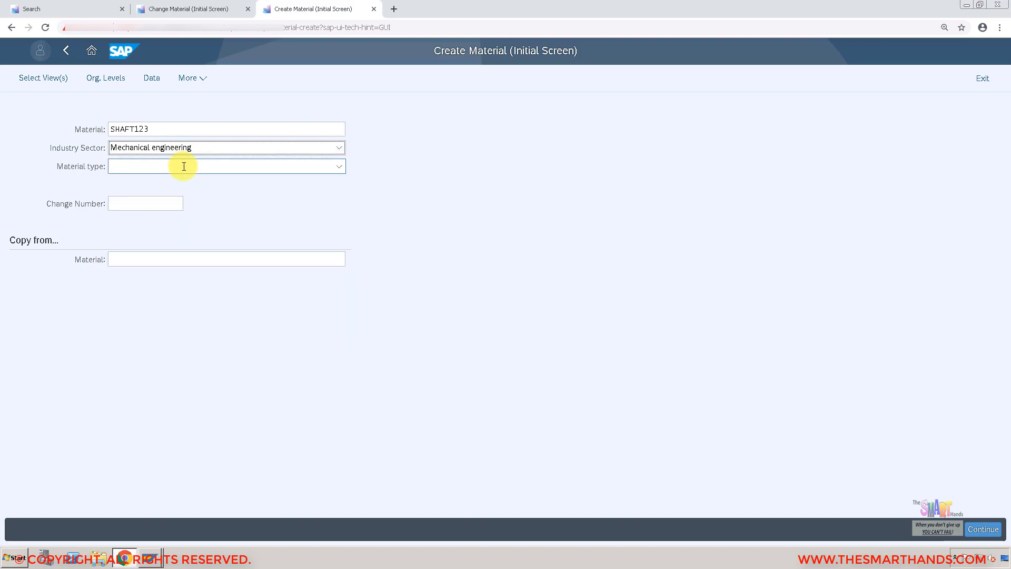
{"action": "left_click", "coordinate": [338, 166]}
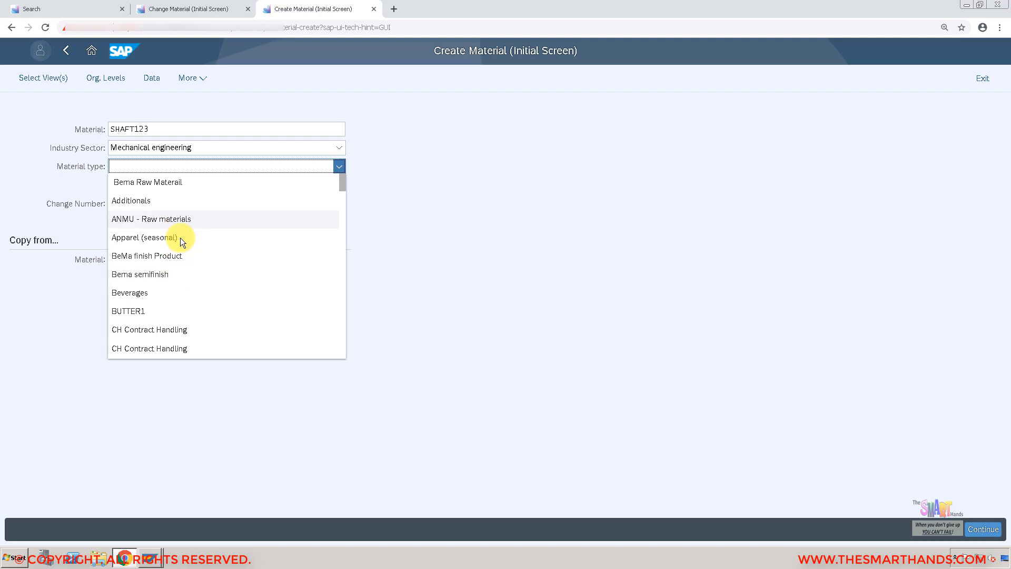
{"action": "mouse_move", "coordinate": [182, 238]}
{"action": "type", "text": "Finished Product"}
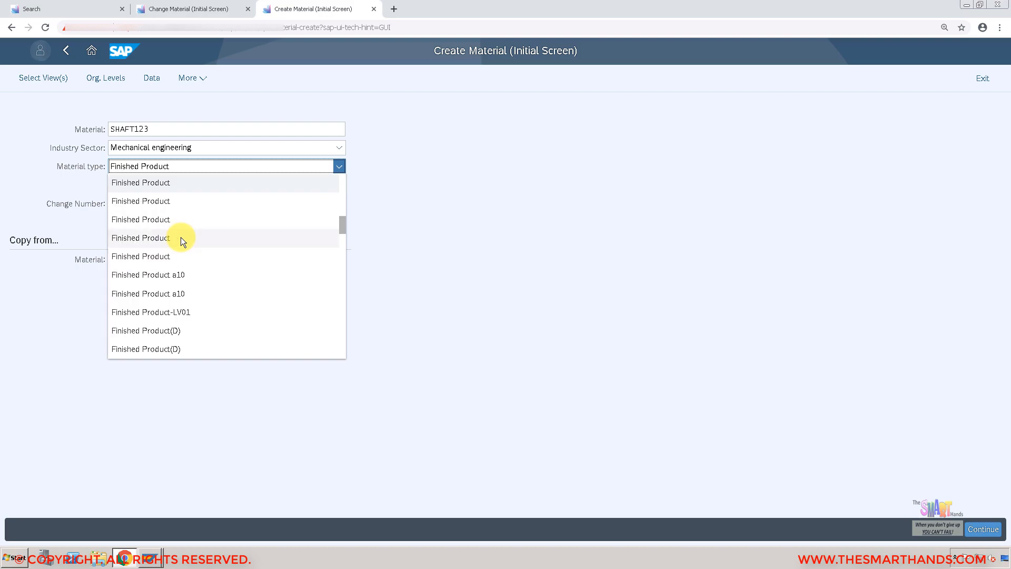
{"action": "mouse_move", "coordinate": [157, 212]}
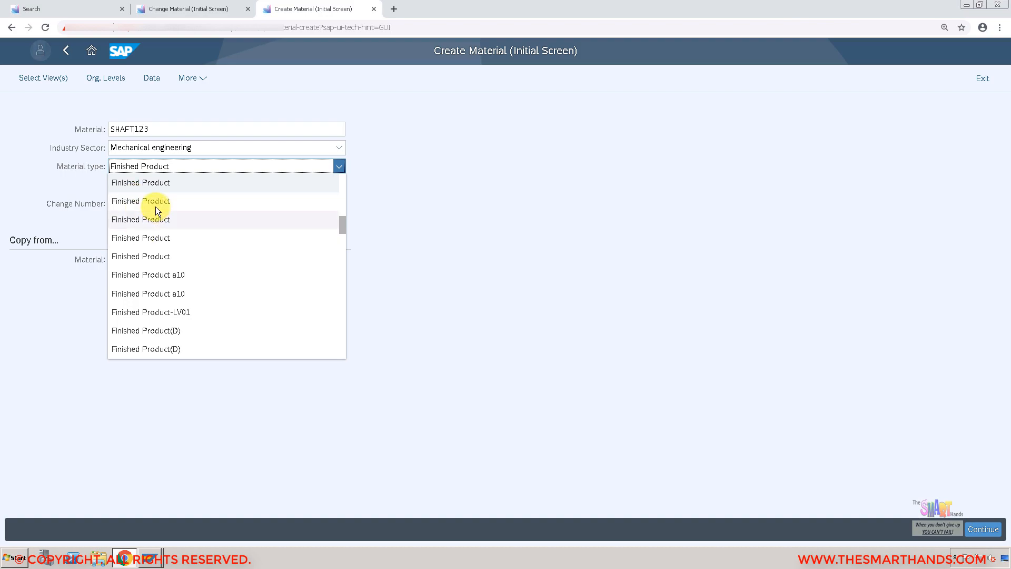
{"action": "mouse_move", "coordinate": [166, 233]}
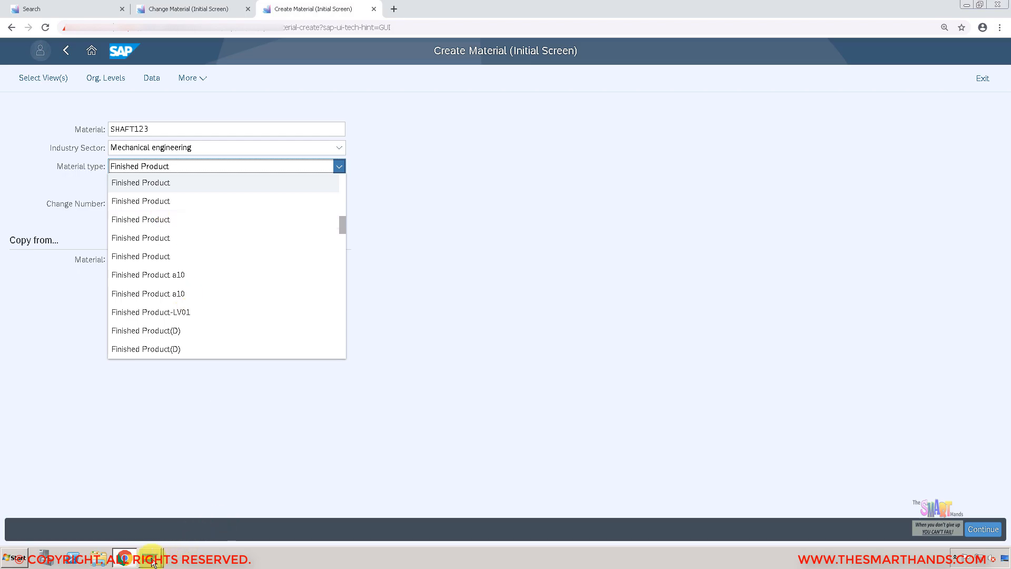
In SAP GUI, enter material SHAFT123 as a FERT Finished Product
{"action": "left_click", "coordinate": [141, 183]}
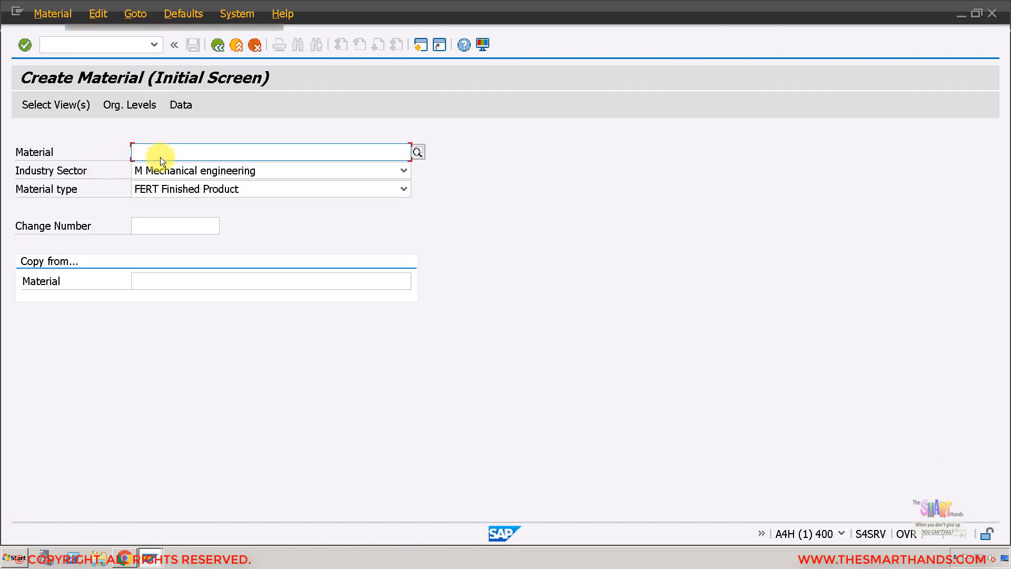
{"action": "type", "text": "SHAFT123"}
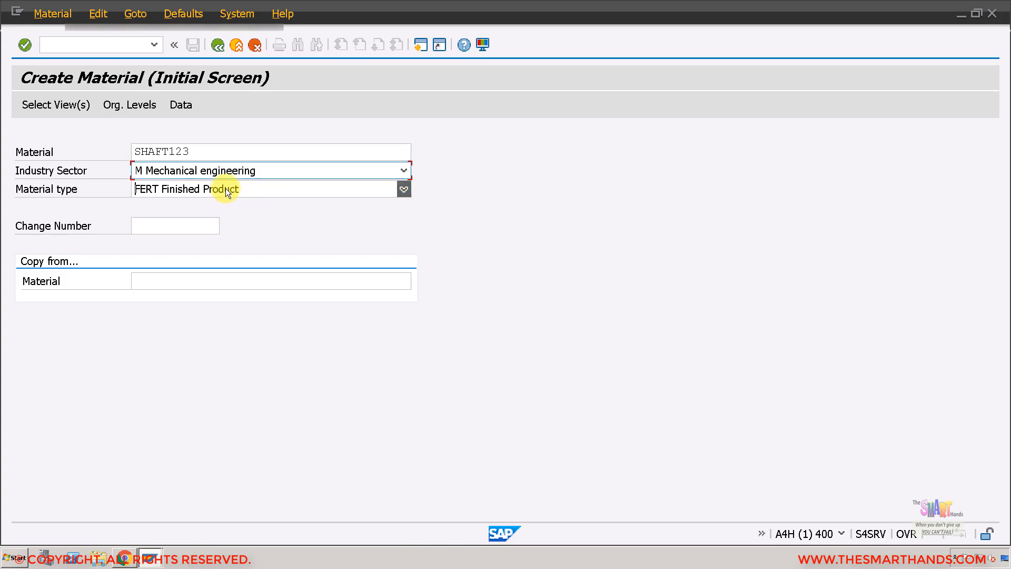
{"action": "left_click", "coordinate": [402, 189]}
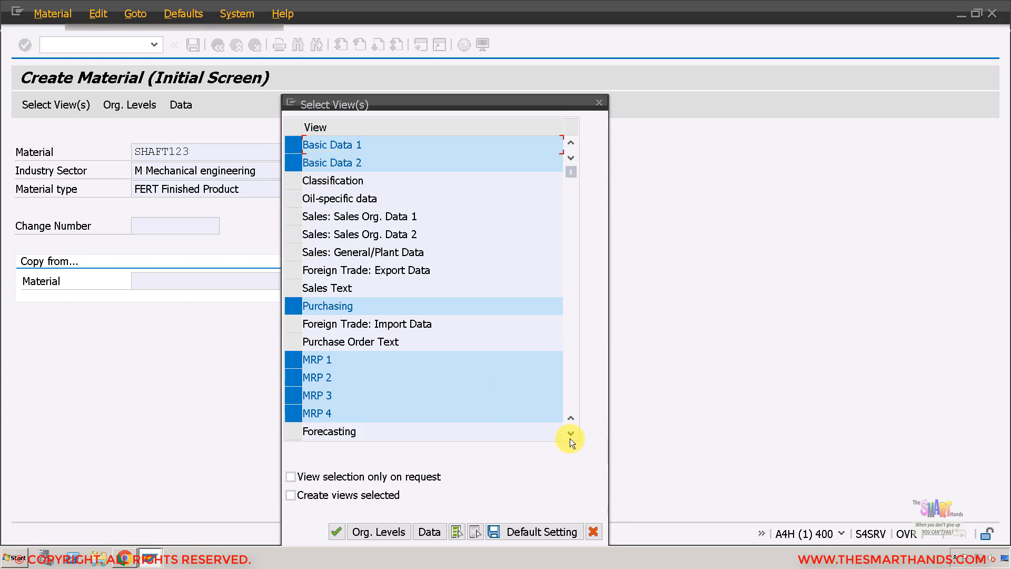
Confirm the Basic Data, Purchasing, MRP, Work Scheduling and Accounting view selection
{"action": "left_click", "coordinate": [569, 436]}
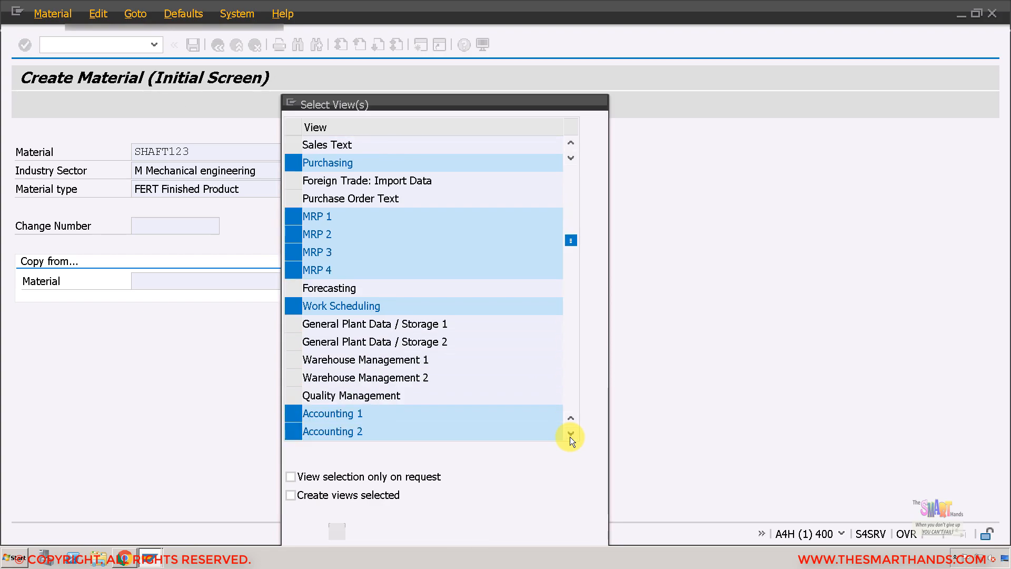
{"action": "left_click", "coordinate": [570, 436]}
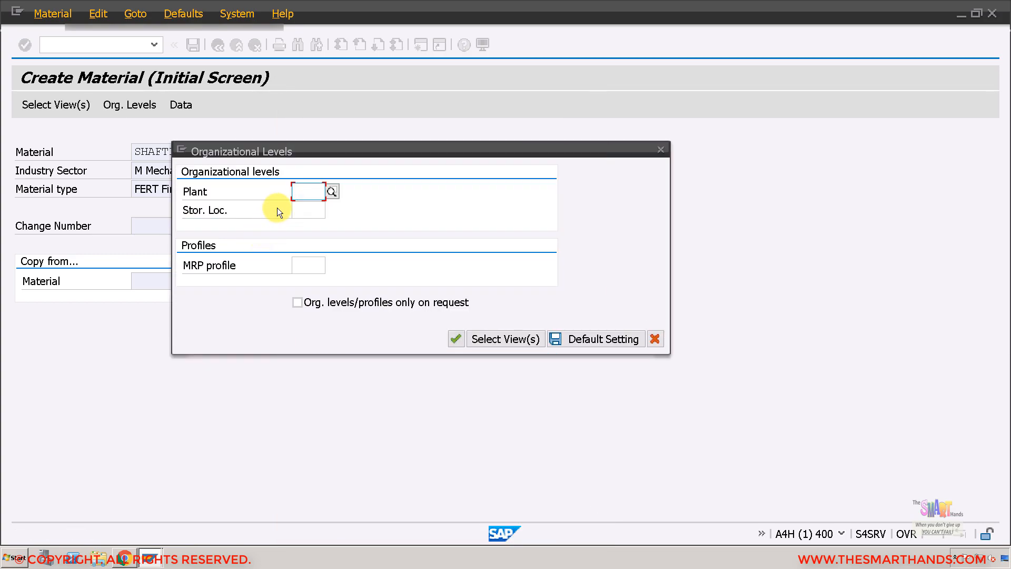
Enter plant ZZMM, chosen from the matches, and storage location PROD
{"action": "type", "text": "Z"}
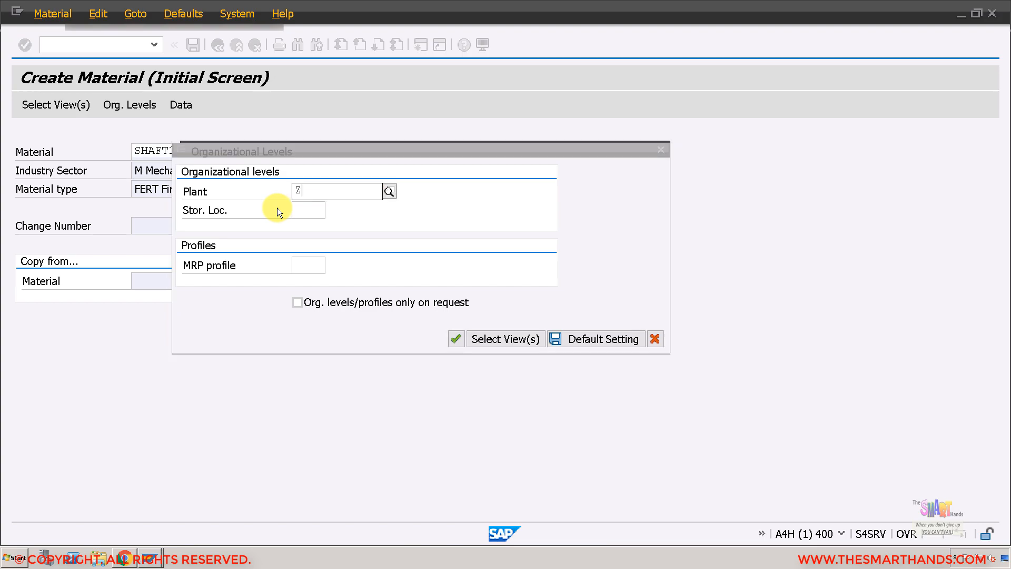
{"action": "type", "text": "ZMM"}
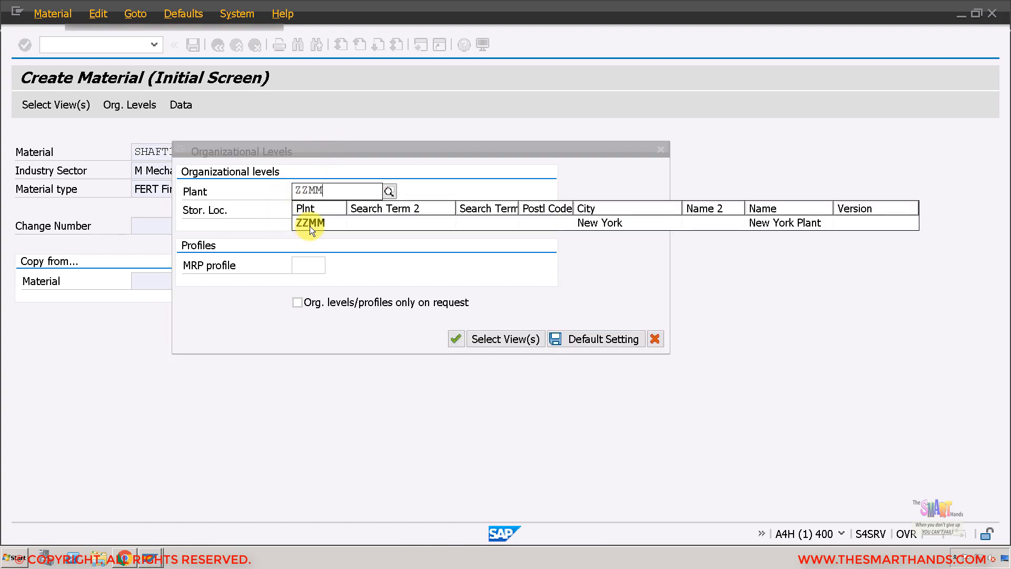
{"action": "left_click", "coordinate": [310, 222]}
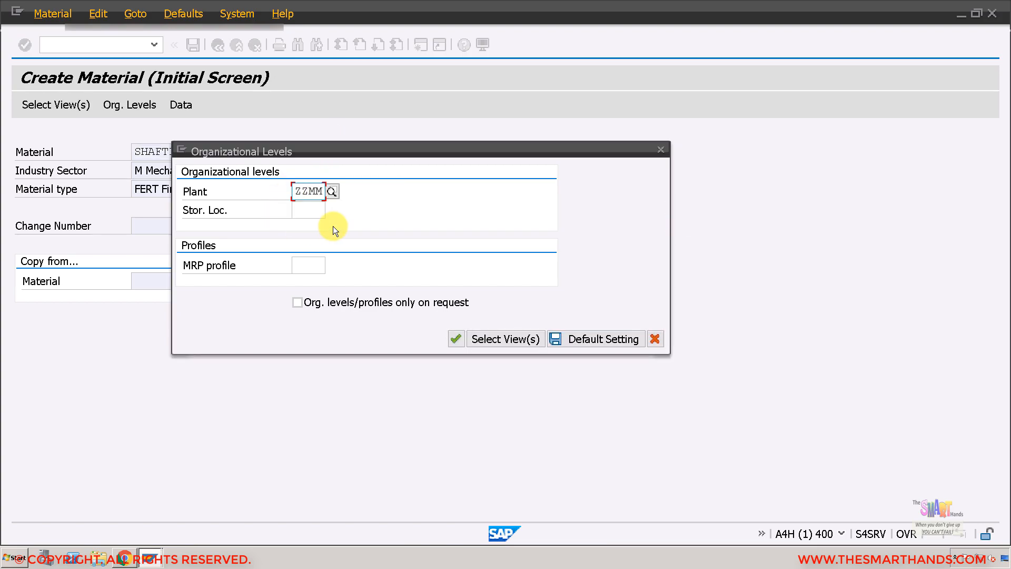
{"action": "left_click", "coordinate": [308, 209]}
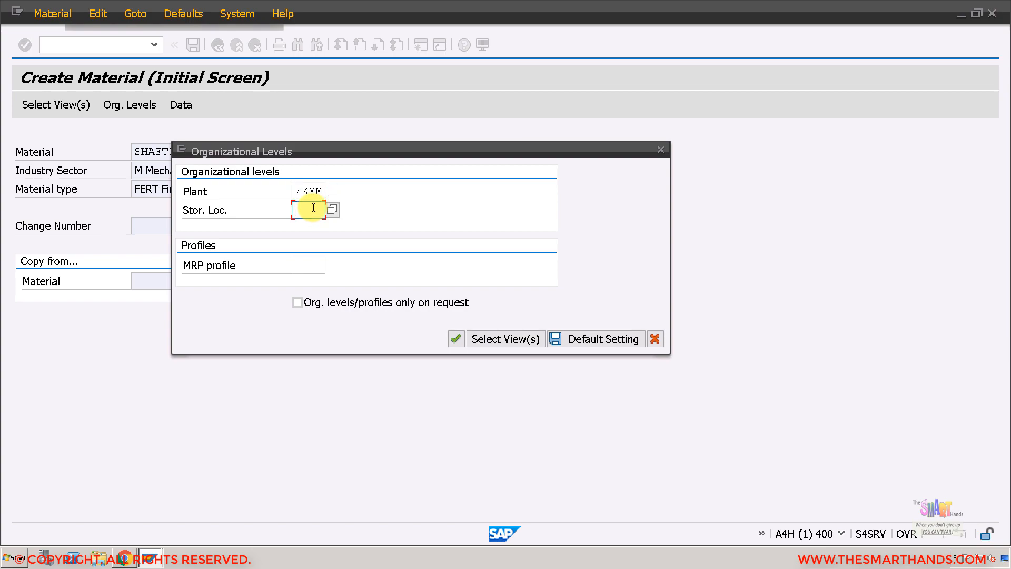
{"action": "type", "text": "PROD"}
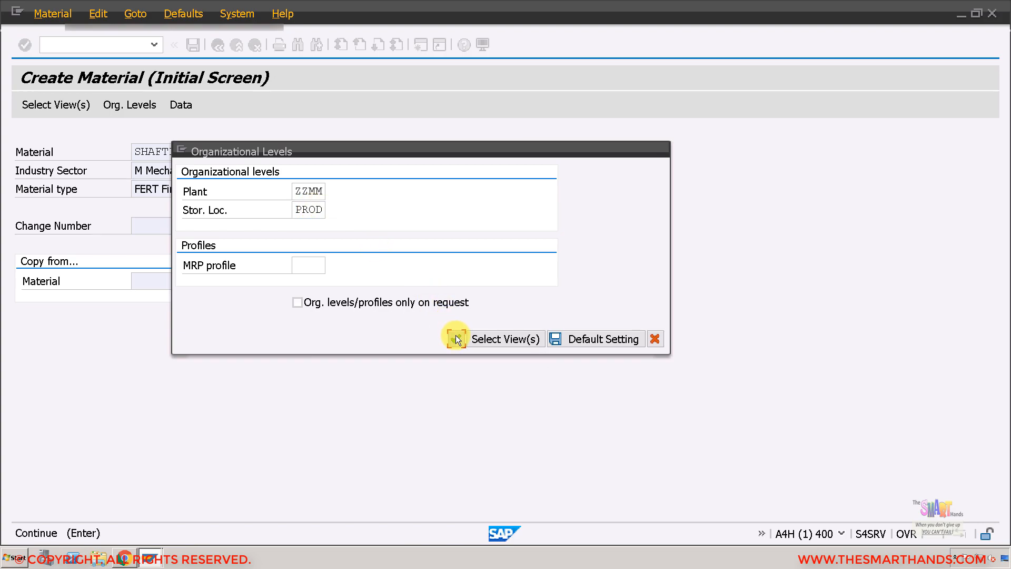
Fill Basic data 1 with description 'Shaft 123', base unit EA and material group 01
{"action": "left_click", "coordinate": [506, 339]}
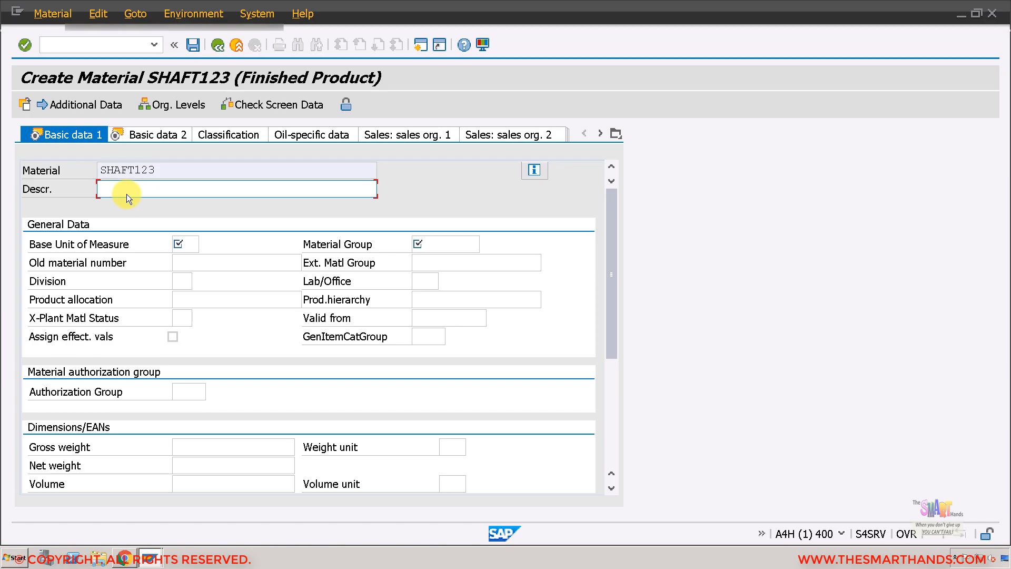
{"action": "type", "text": "Shaft"}
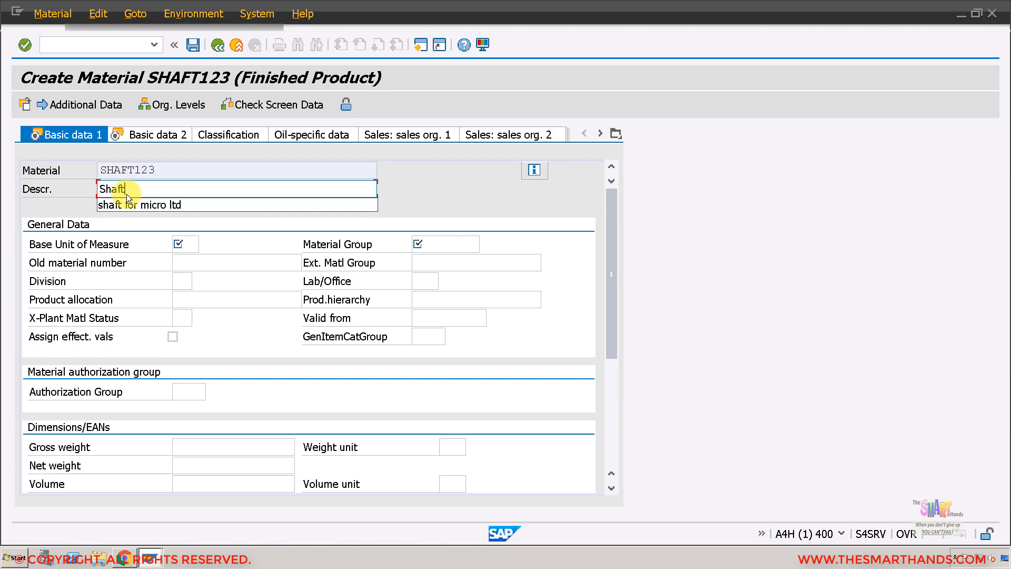
{"action": "type", "text": "1234"}
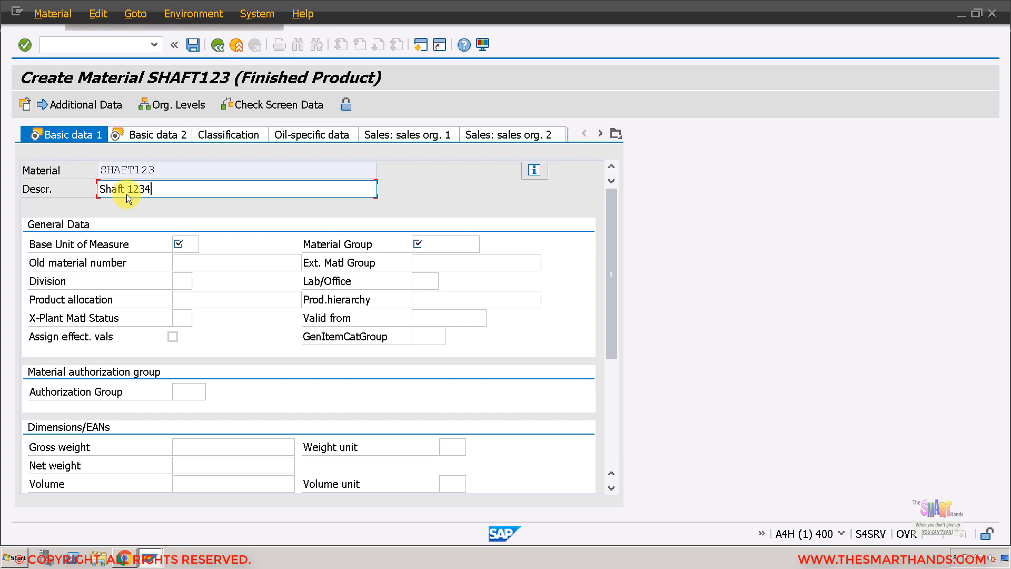
{"action": "key", "text": "Backspace"}
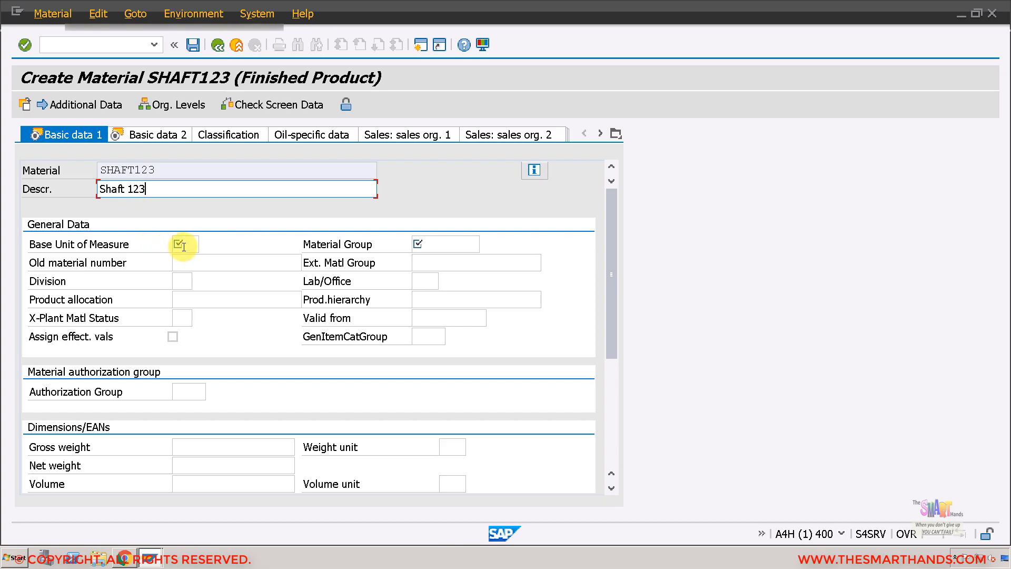
{"action": "left_click", "coordinate": [183, 243]}
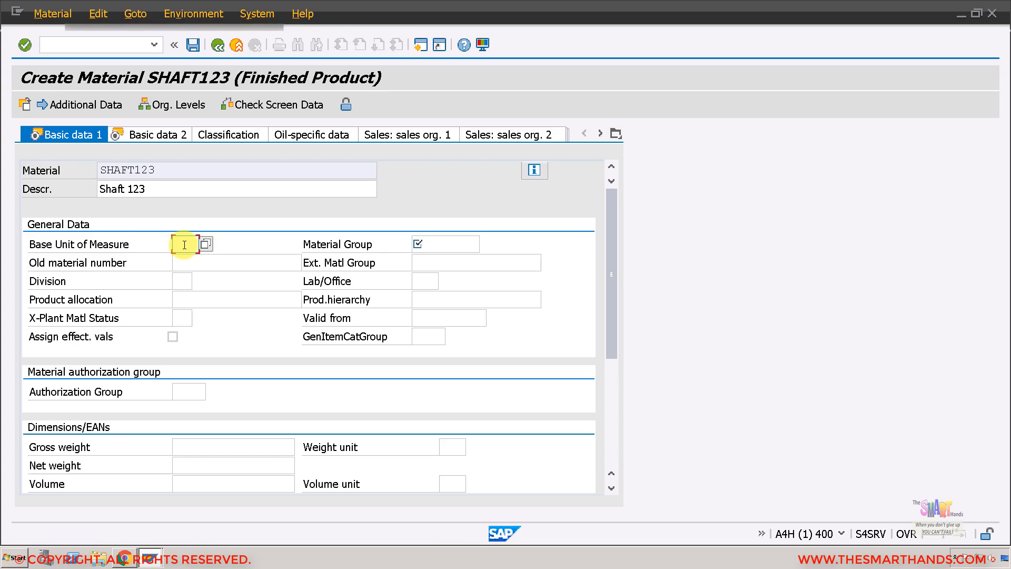
{"action": "type", "text": "ea"}
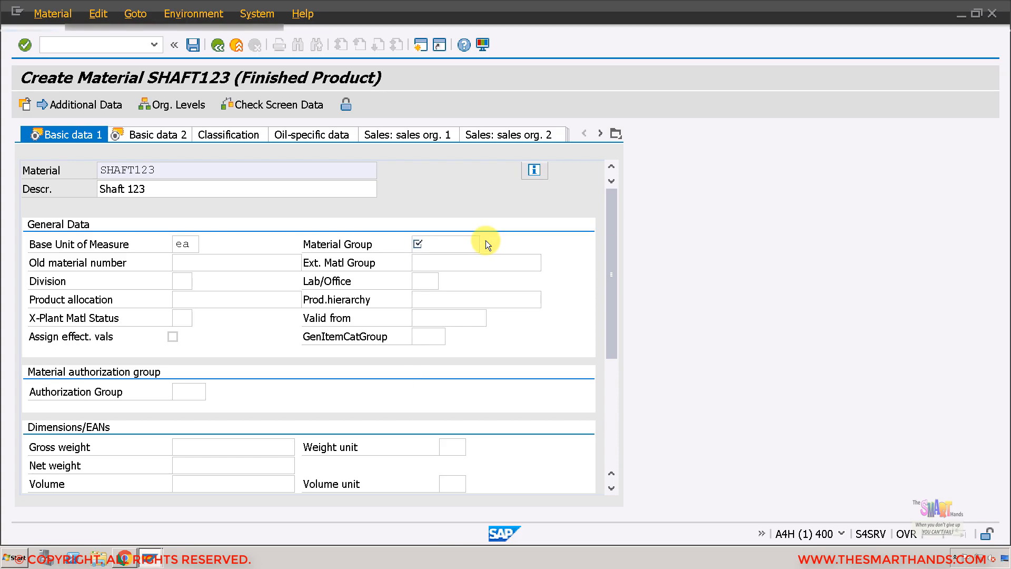
{"action": "left_click", "coordinate": [417, 243]}
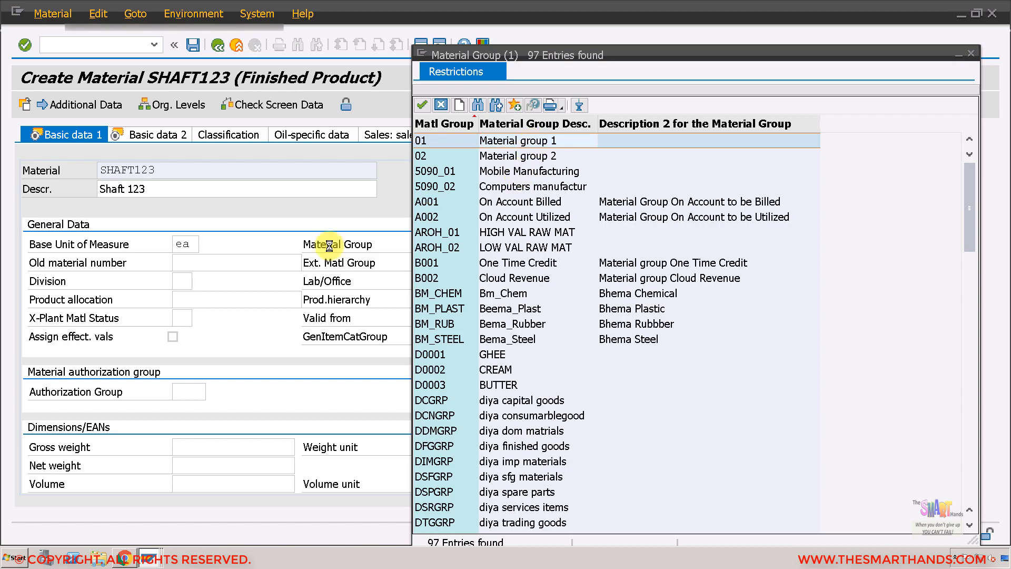
{"action": "double_click", "coordinate": [443, 140]}
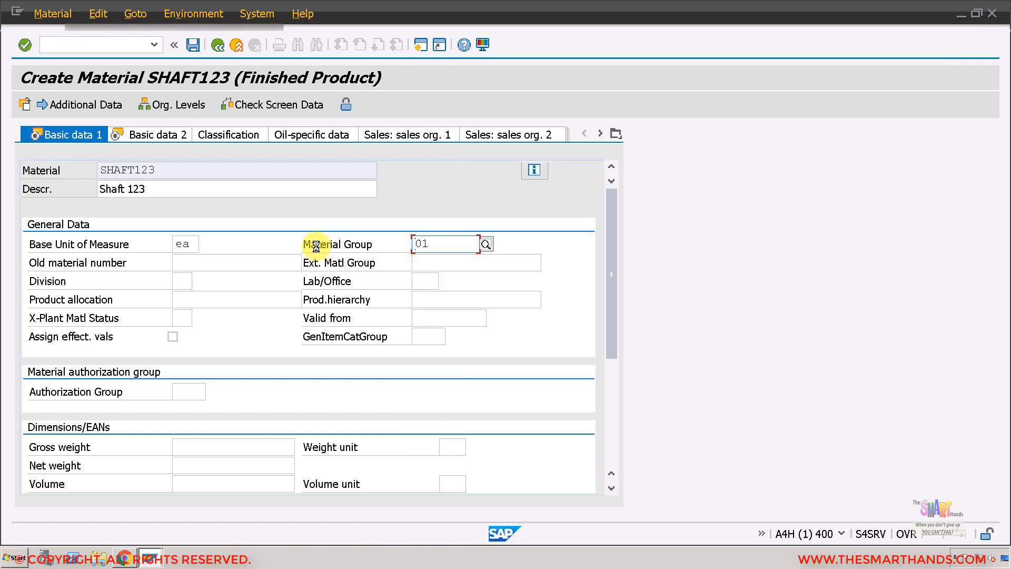
{"action": "left_click", "coordinate": [135, 134]}
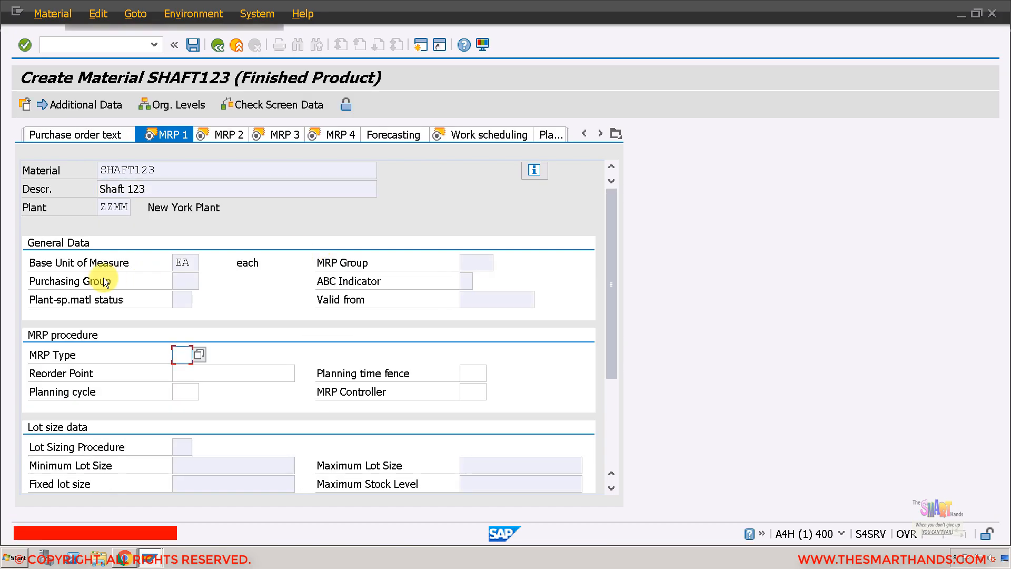
Set MRP type PD, MRP controller 001 and lot-for-lot sizing on MRP 1
{"action": "type", "text": "pd"}
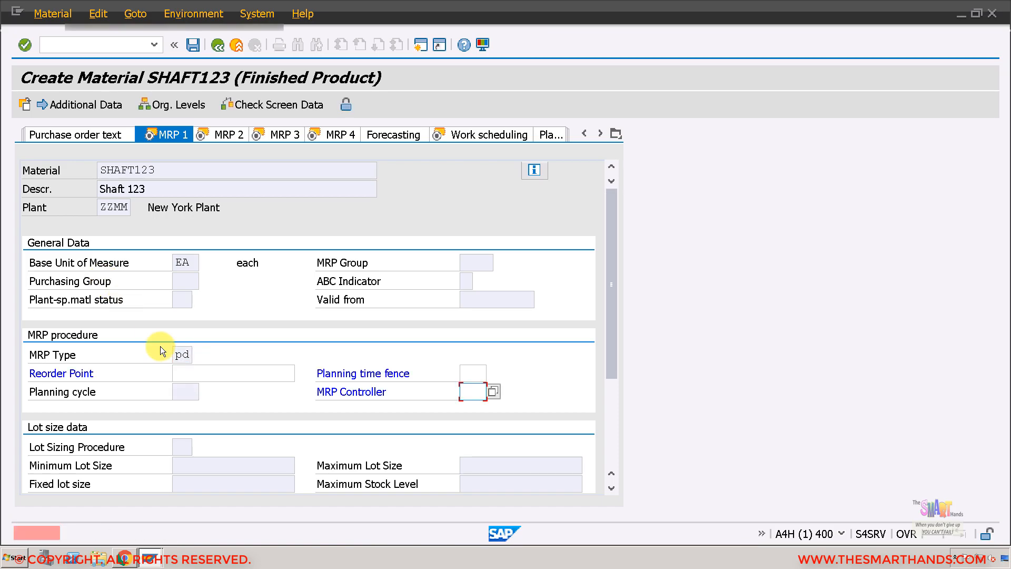
{"action": "left_click", "coordinate": [464, 391]}
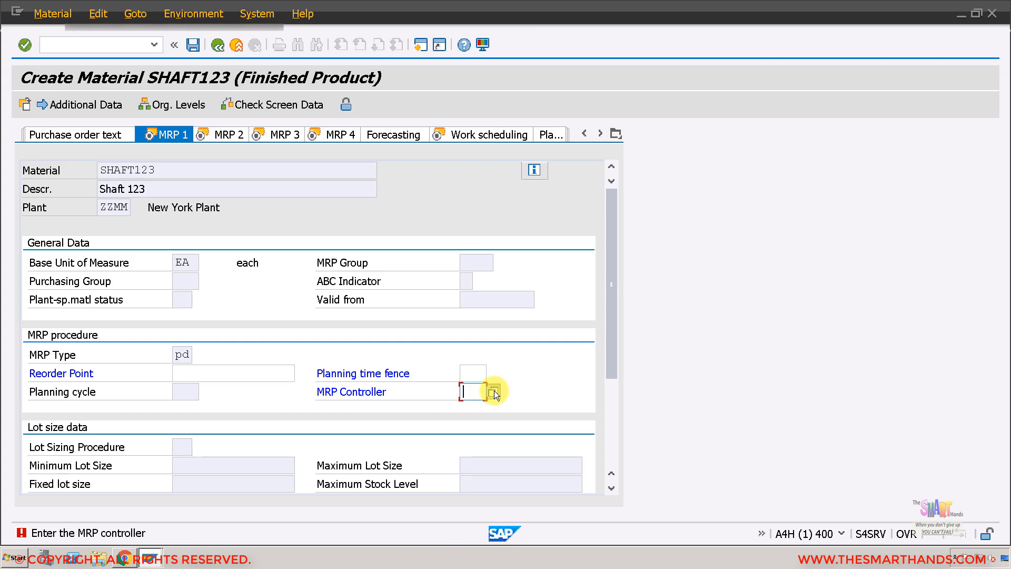
{"action": "left_click", "coordinate": [494, 391]}
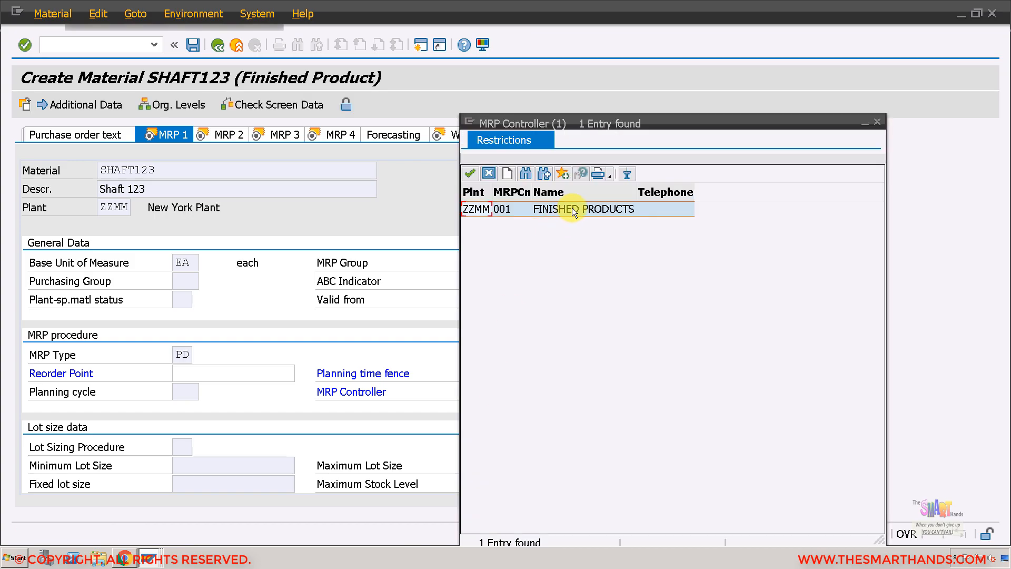
{"action": "double_click", "coordinate": [548, 208]}
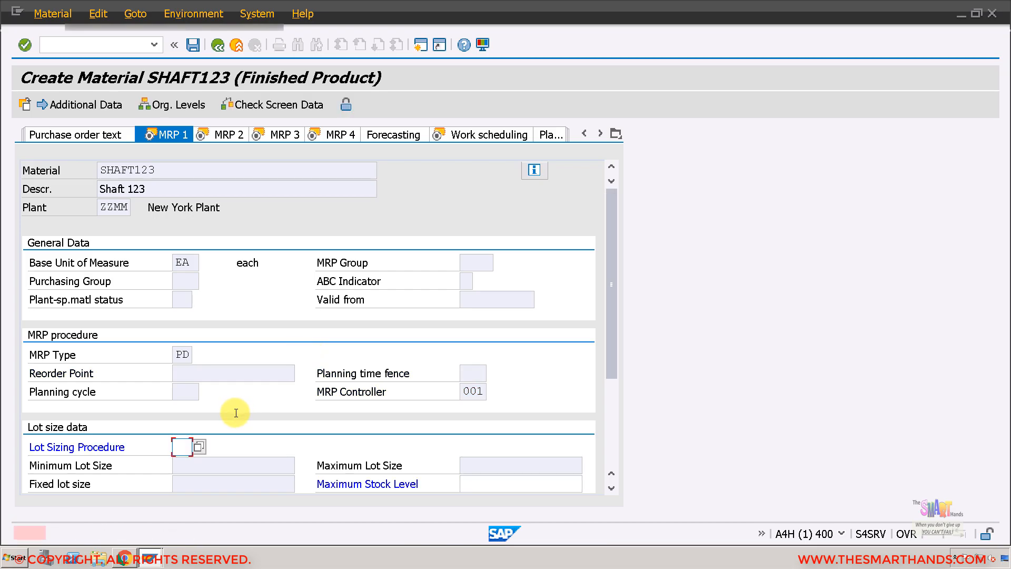
{"action": "left_click", "coordinate": [185, 446]}
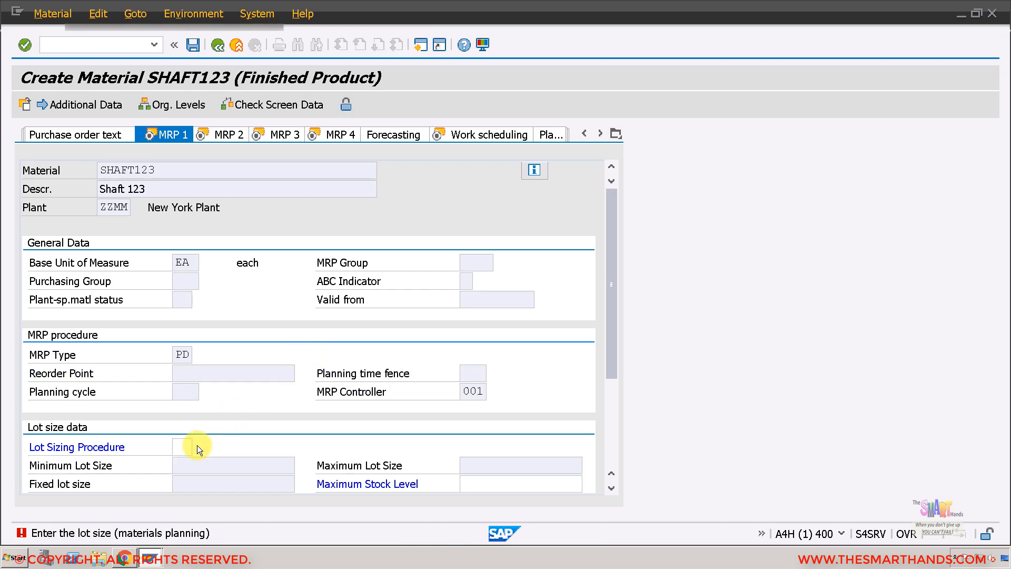
{"action": "left_click", "coordinate": [197, 446]}
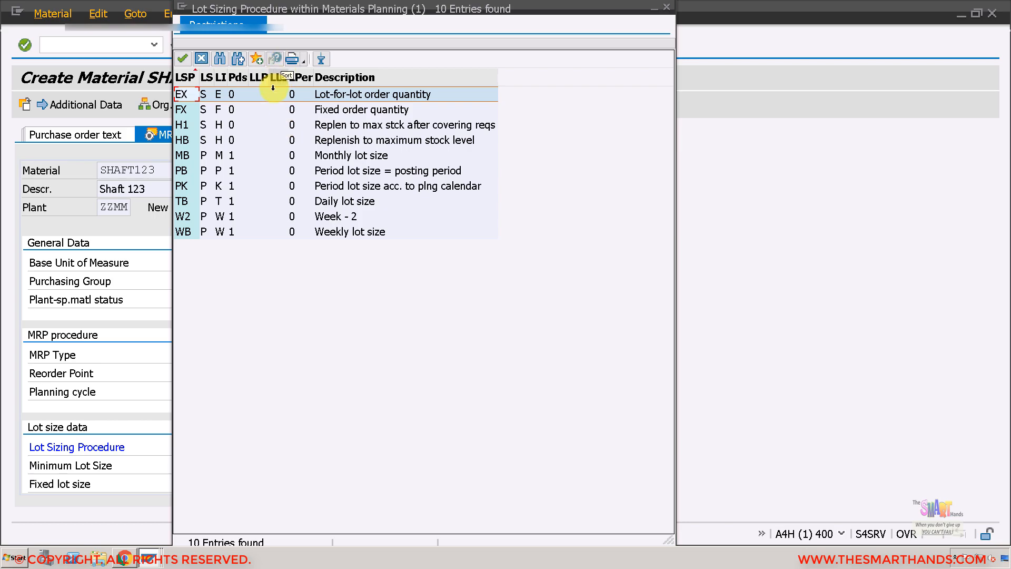
{"action": "double_click", "coordinate": [183, 94]}
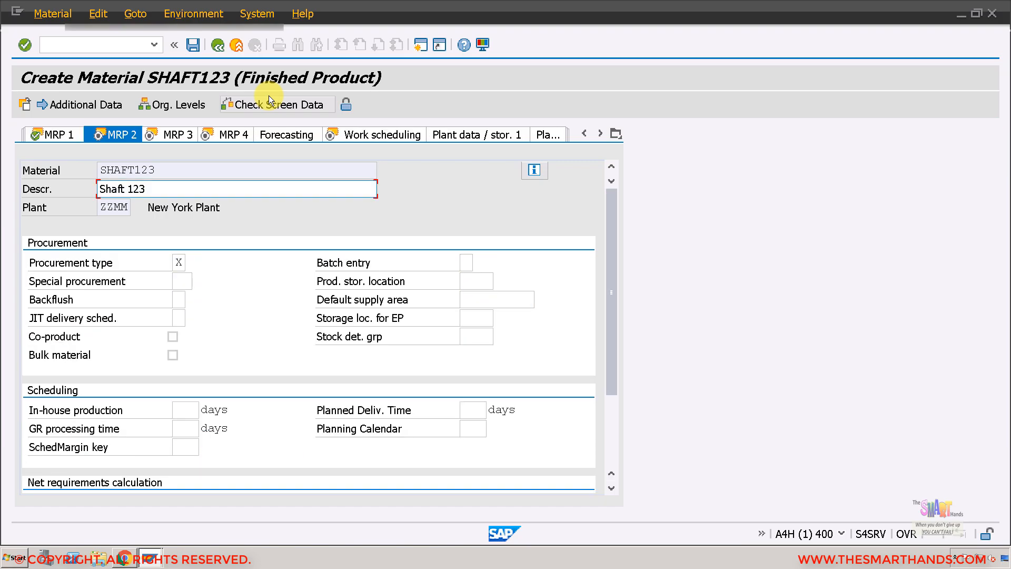
Set valuation class 7920 on Accounting 1 and advance to the last data screen
{"action": "left_click", "coordinate": [282, 104]}
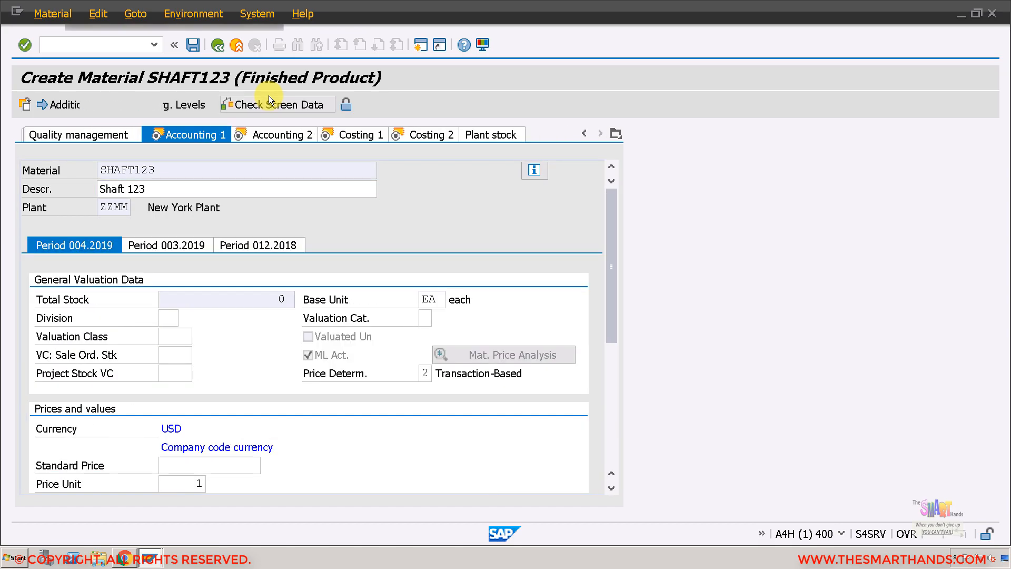
{"action": "left_click", "coordinate": [175, 336]}
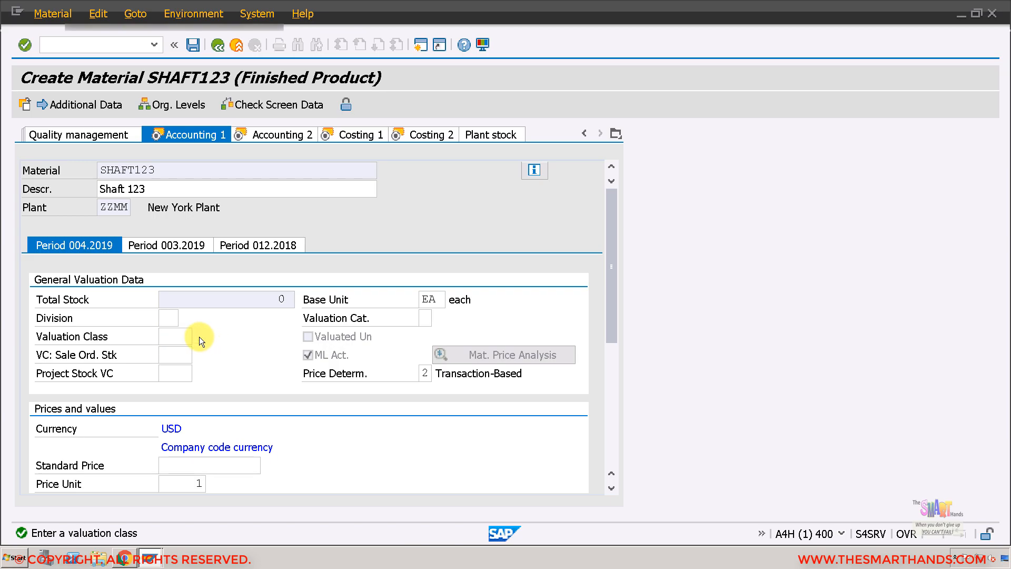
{"action": "left_click", "coordinate": [179, 336]}
{"action": "type", "text": "7920"}
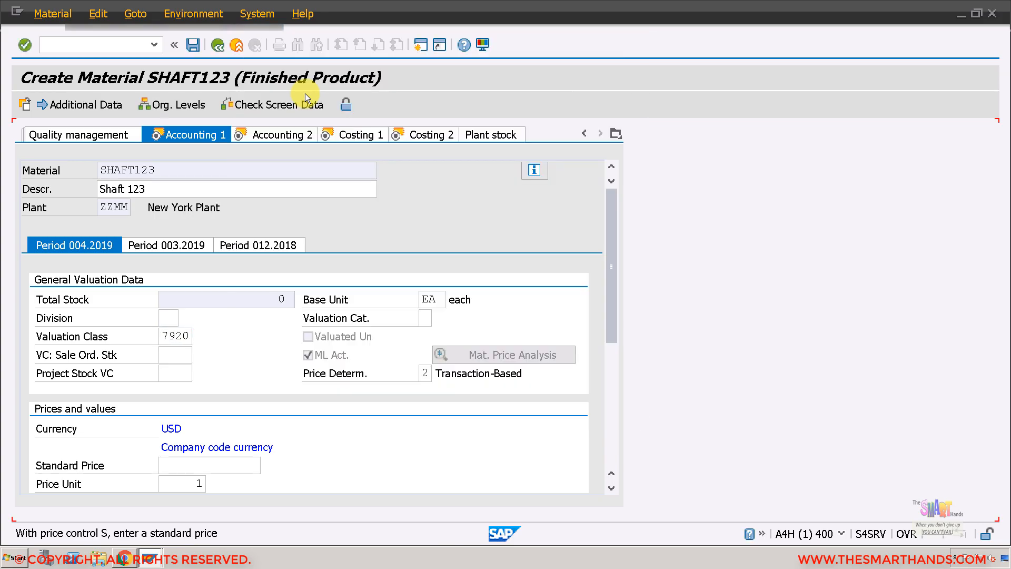
{"action": "left_click", "coordinate": [165, 134]}
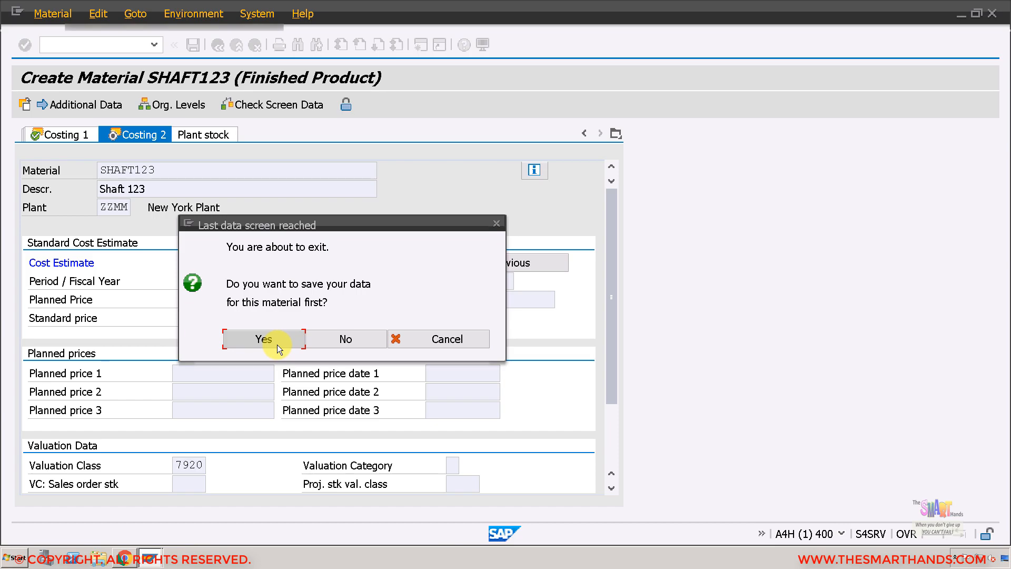
Confirm Yes in the 'Last data screen reached' popup to save SHAFT123
{"action": "left_click", "coordinate": [263, 339]}
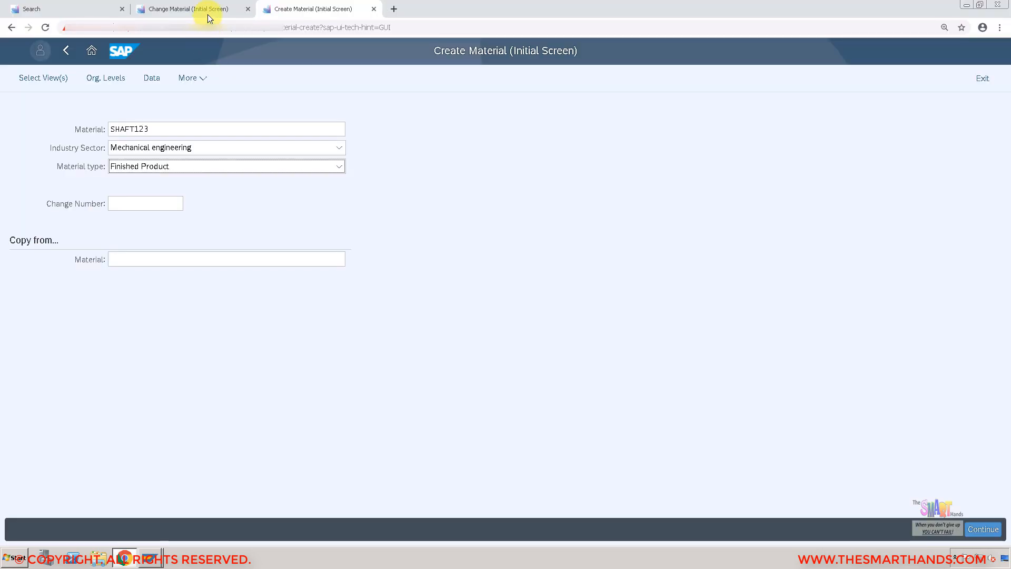
In the Change Material tab, search 'shaft', select SHAFT123 and continue
{"action": "left_click", "coordinate": [187, 8]}
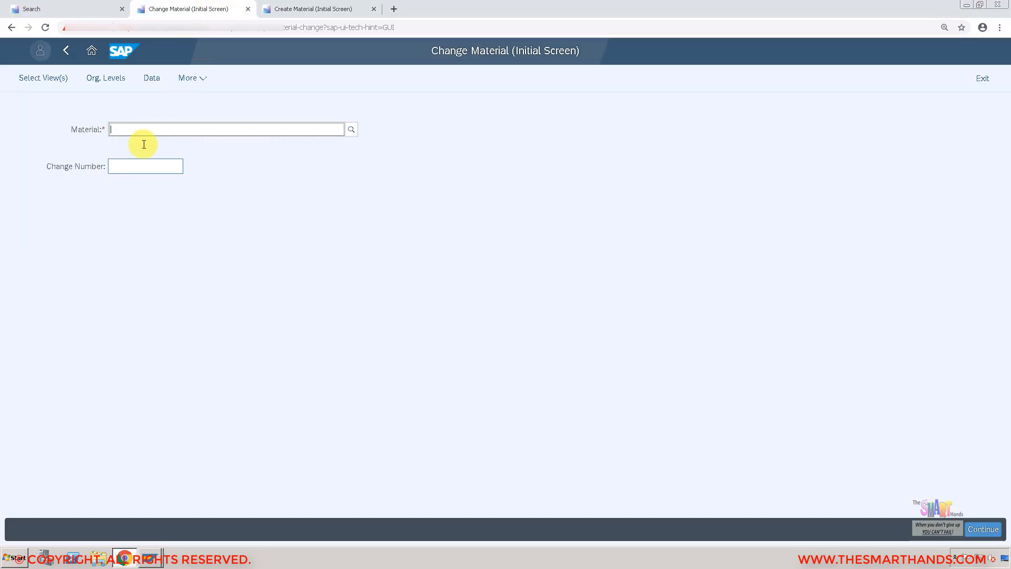
{"action": "type", "text": "sh"}
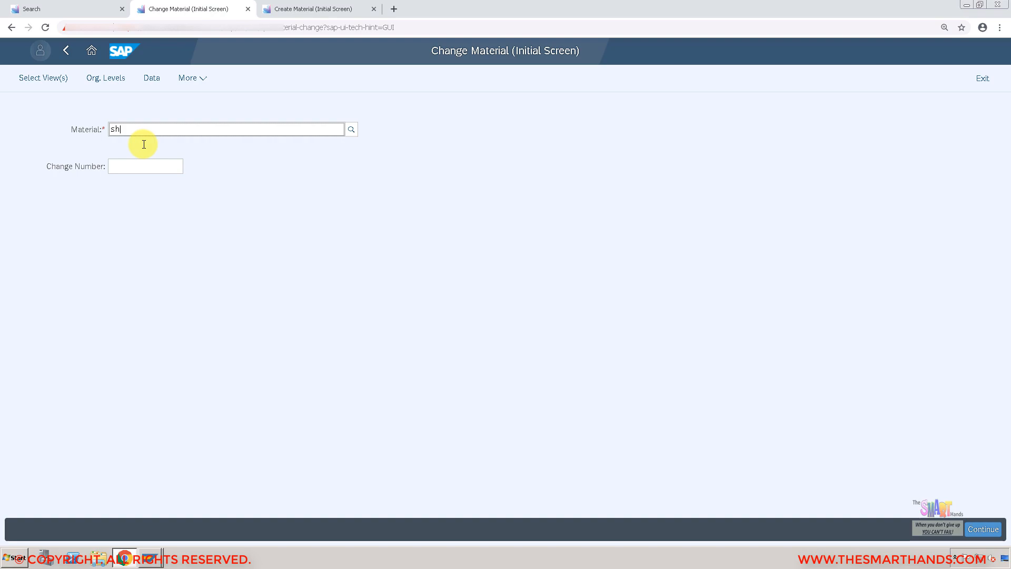
{"action": "type", "text": "aft"}
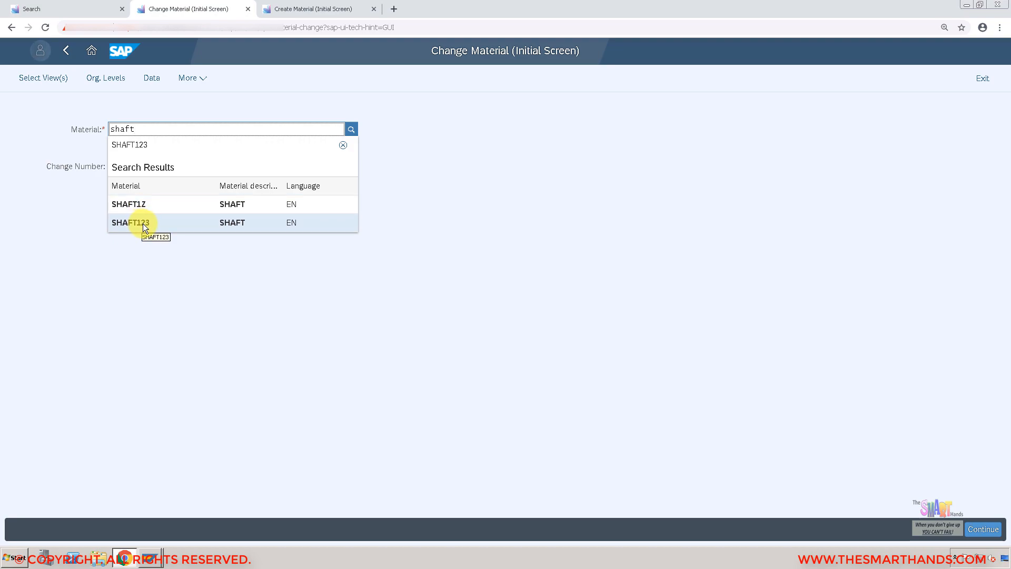
{"action": "left_click", "coordinate": [130, 222]}
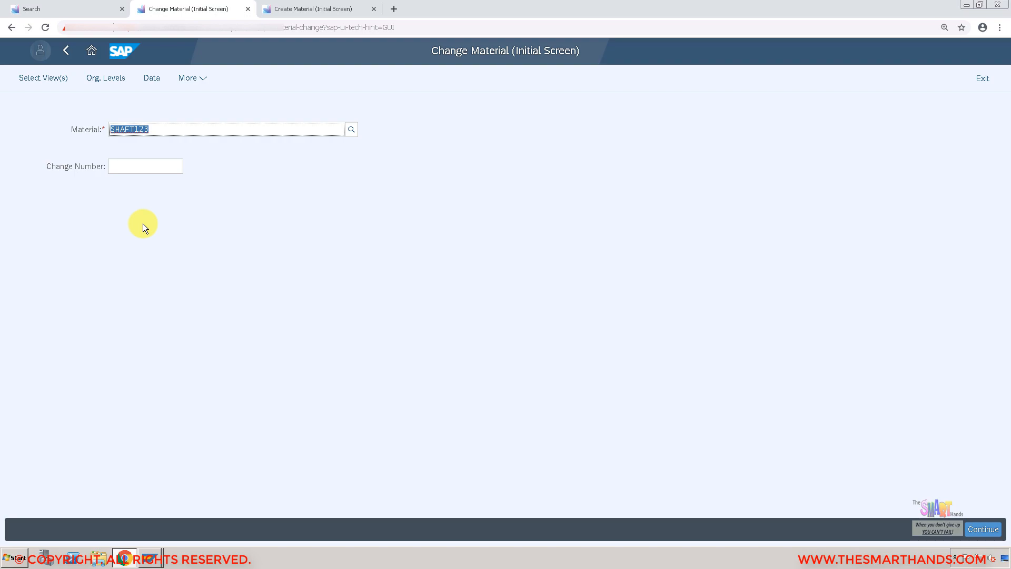
{"action": "left_click", "coordinate": [43, 77]}
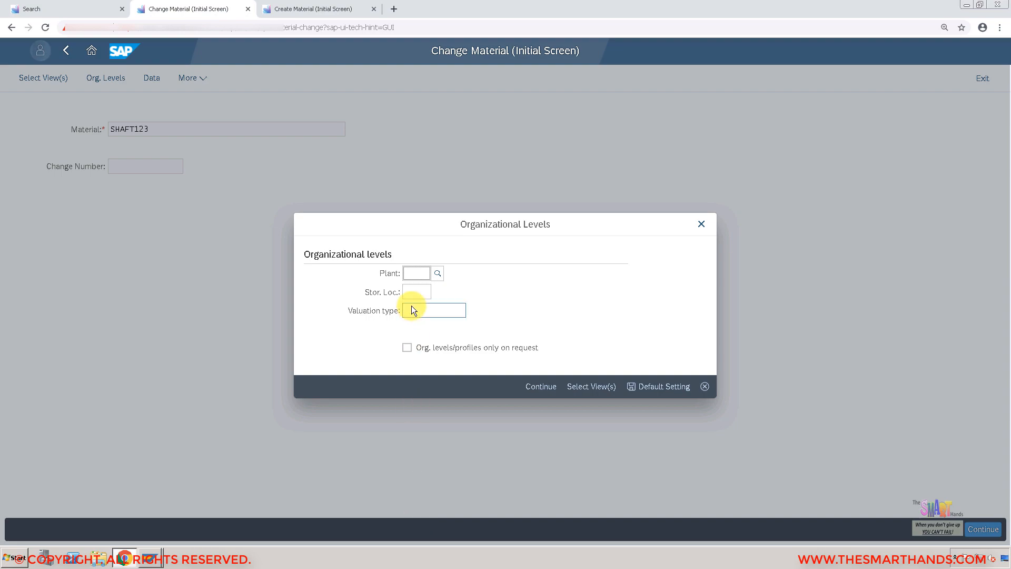
Enter plant ZZMM and storage location 'pro' as organizational levels and confirm
{"action": "type", "text": "zzmm"}
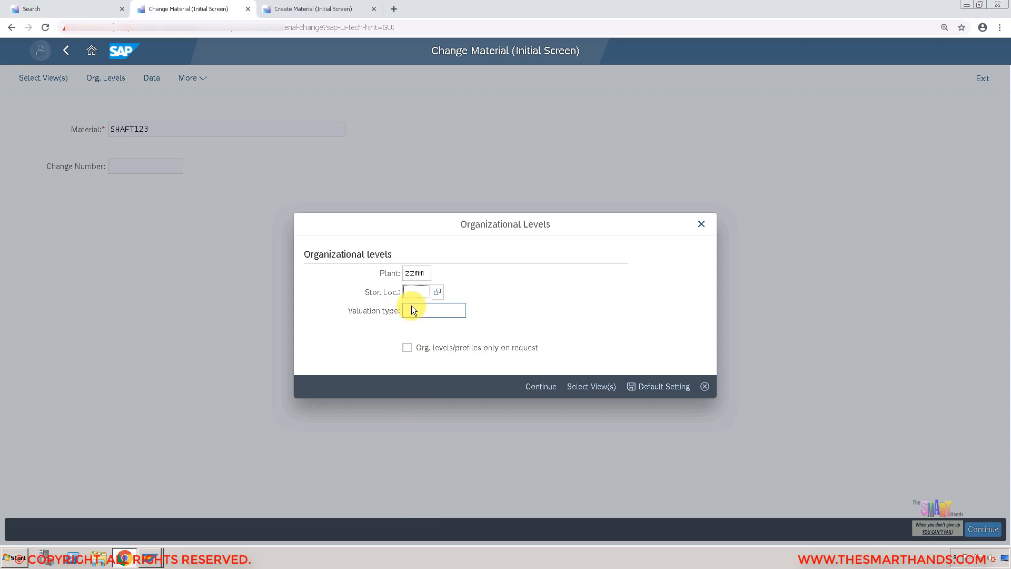
{"action": "type", "text": "pro"}
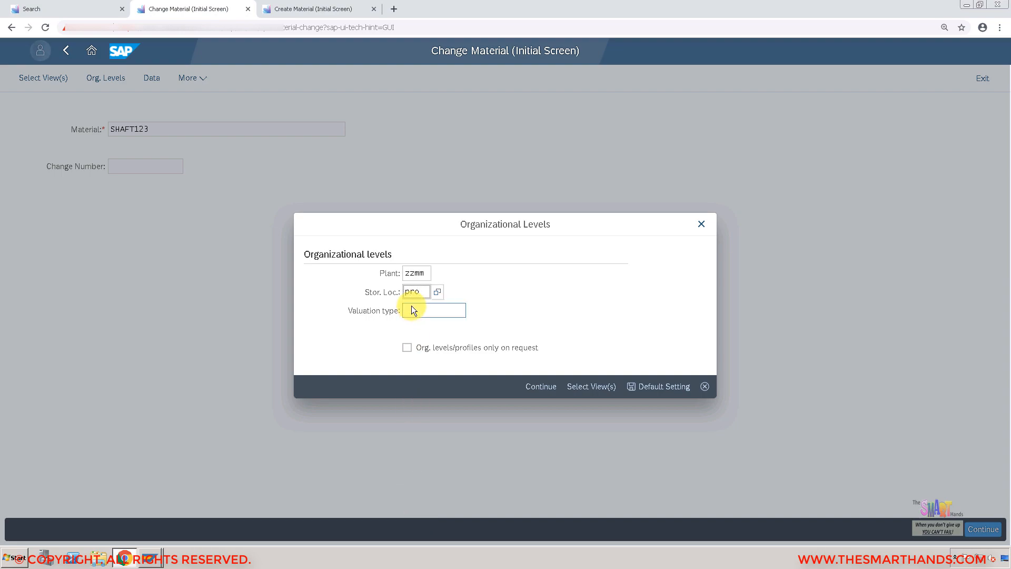
{"action": "left_click", "coordinate": [540, 386]}
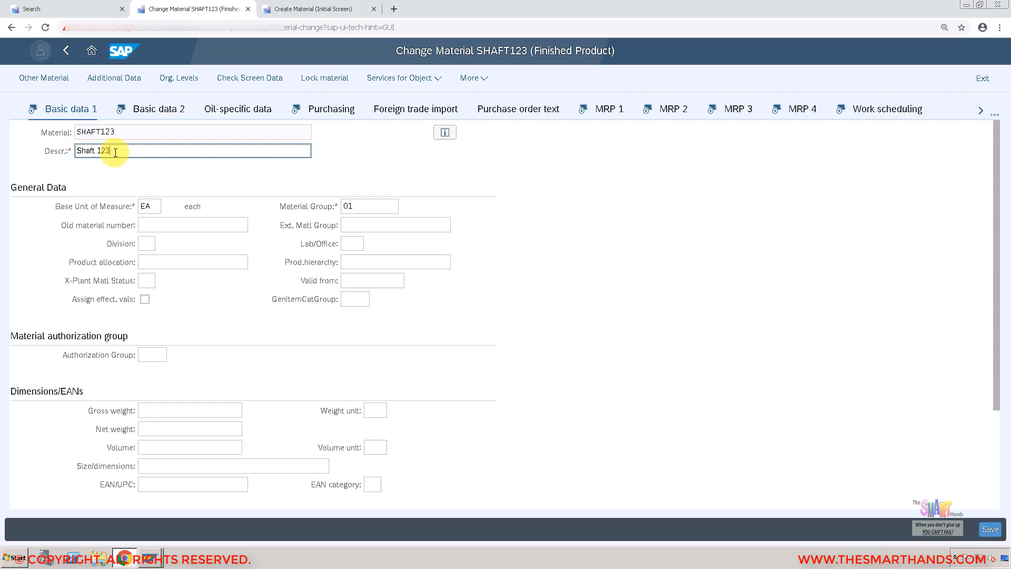
Change the description to 'Shaft 123.' and save the material
{"action": "type", "text": "."}
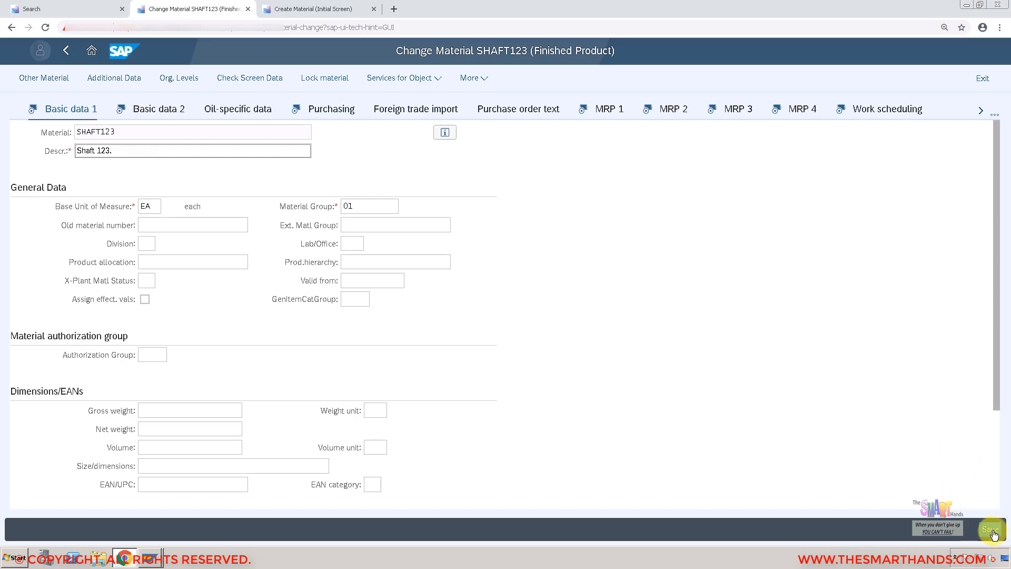
{"action": "left_click", "coordinate": [991, 529]}
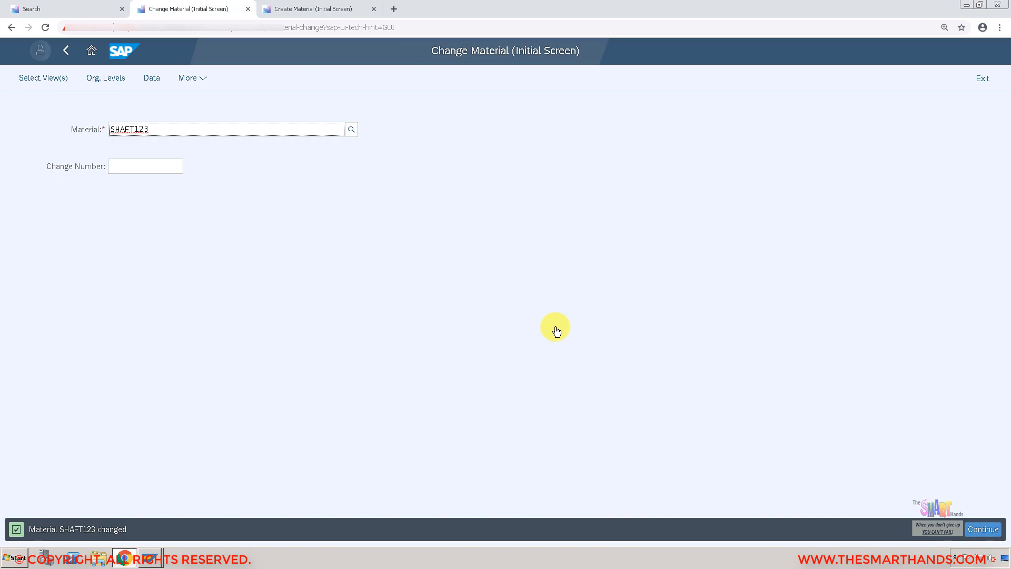